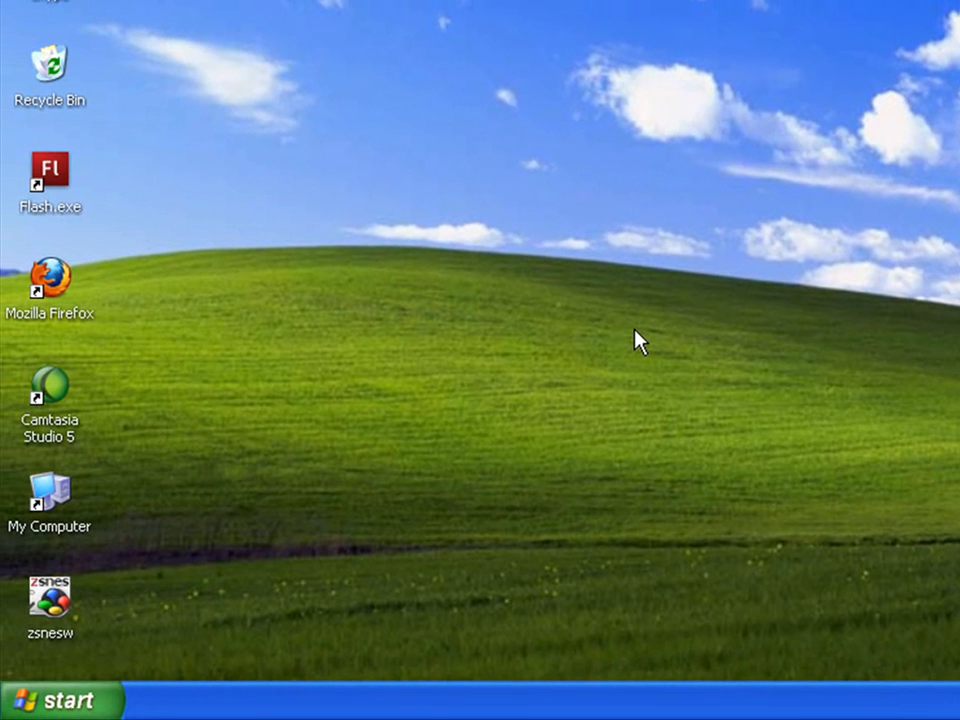
# Launch Firefox and run a Google search for no$gba.
pyautogui.click(50, 698)
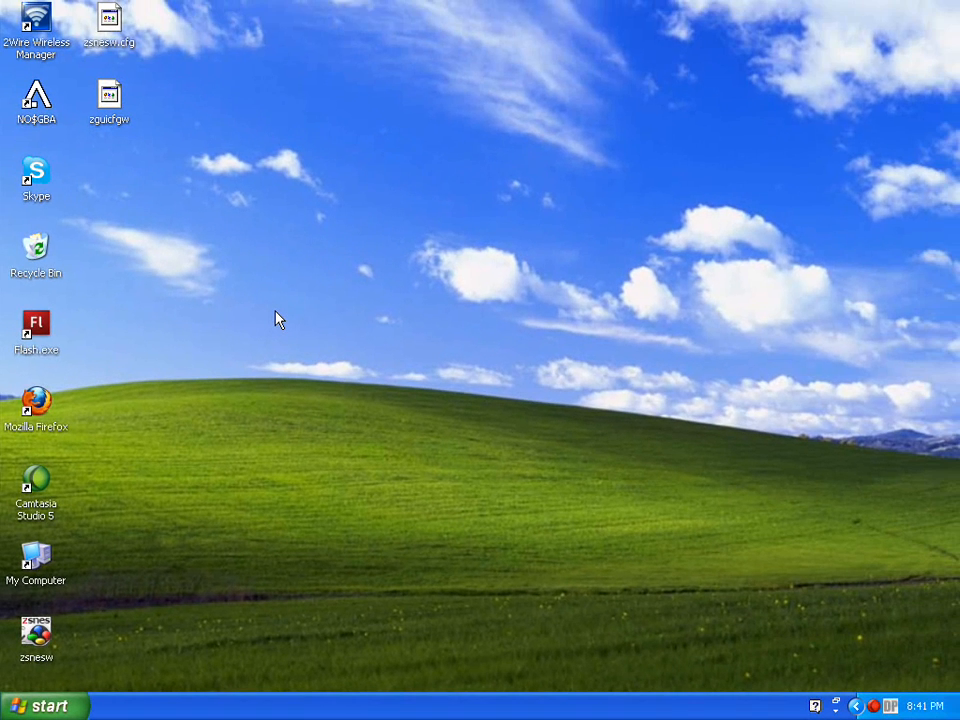
pyautogui.doubleClick(36, 400)
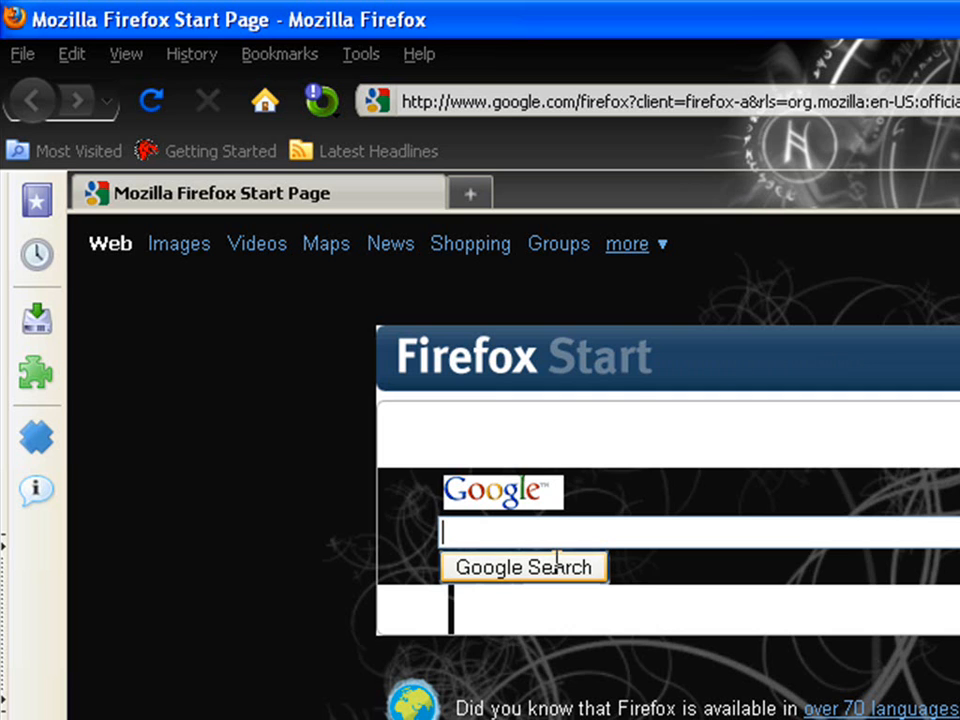
pyautogui.moveTo(567, 525)
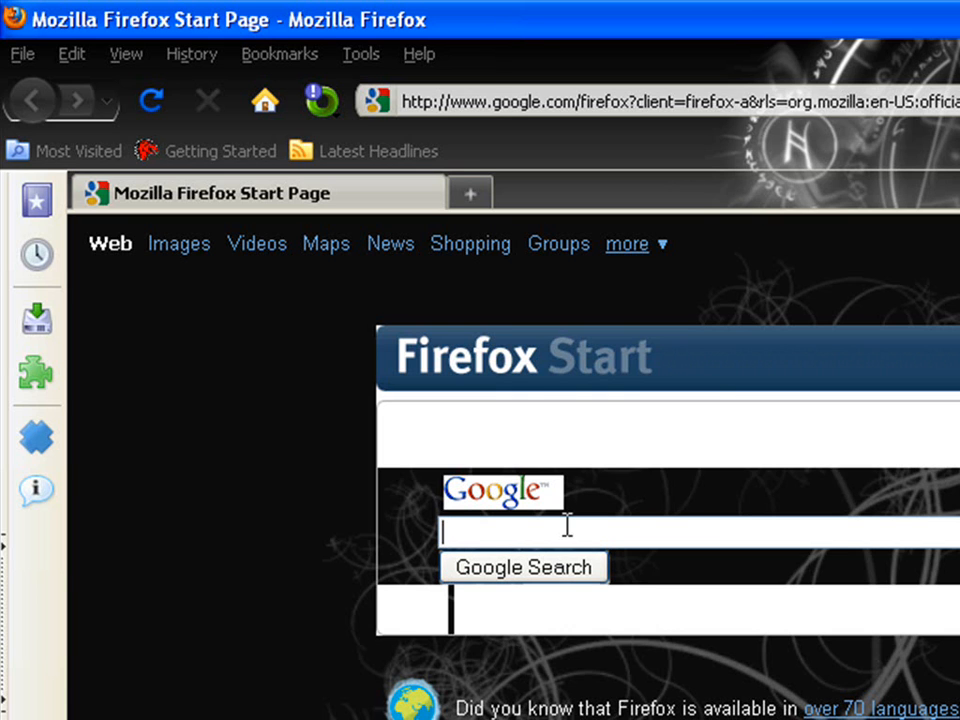
pyautogui.write('no$gba')
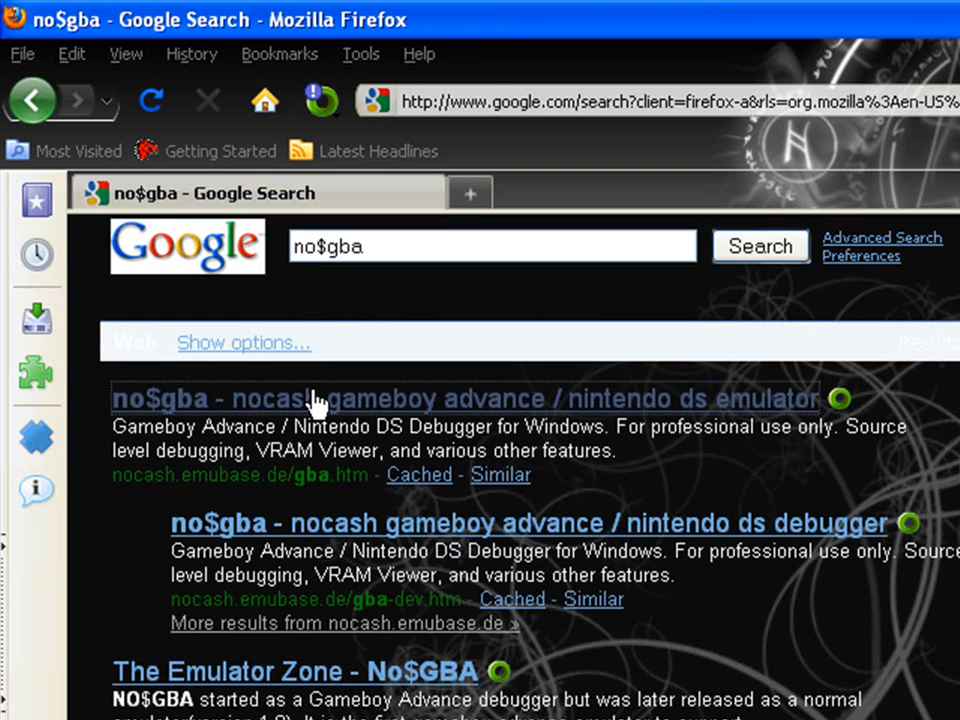
# Open the nocash no$gba site at its freeware downloads and dismiss the no$gba-w.zip prompt.
pyautogui.click(315, 398)
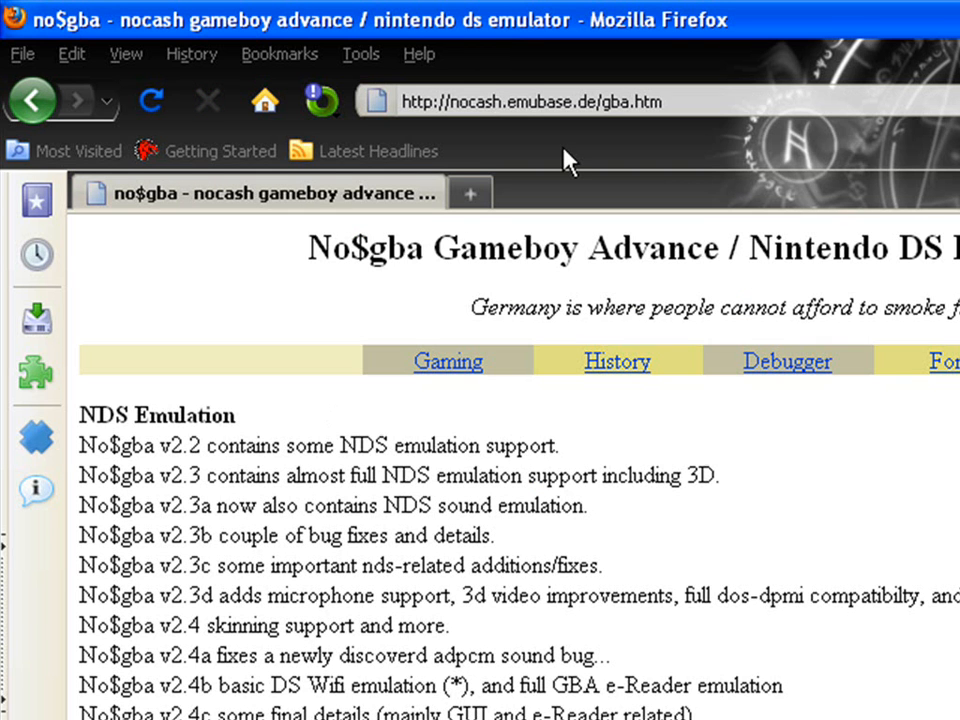
pyautogui.scroll(-3)
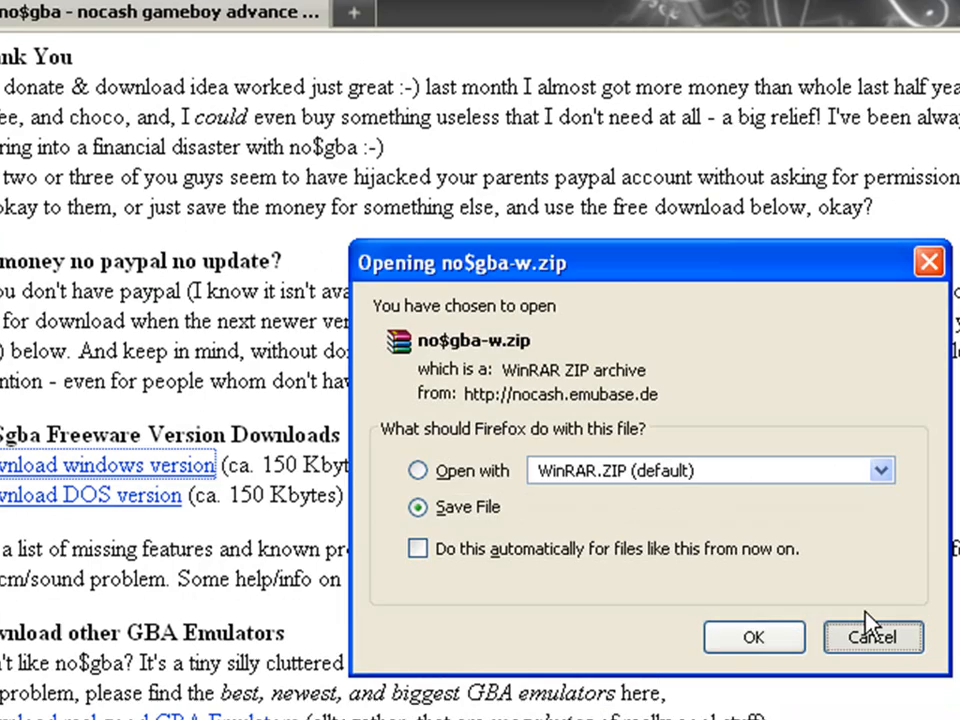
pyautogui.click(872, 637)
pyautogui.write('r')
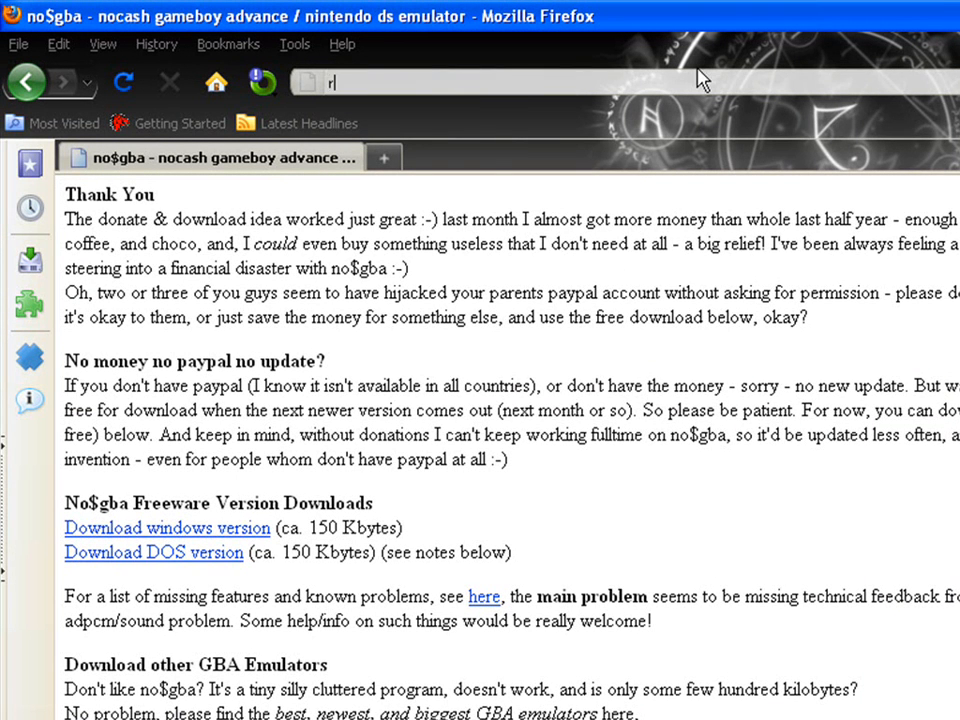
# Go to romulation.net and show the site's download categories.
pyautogui.write('omulart')
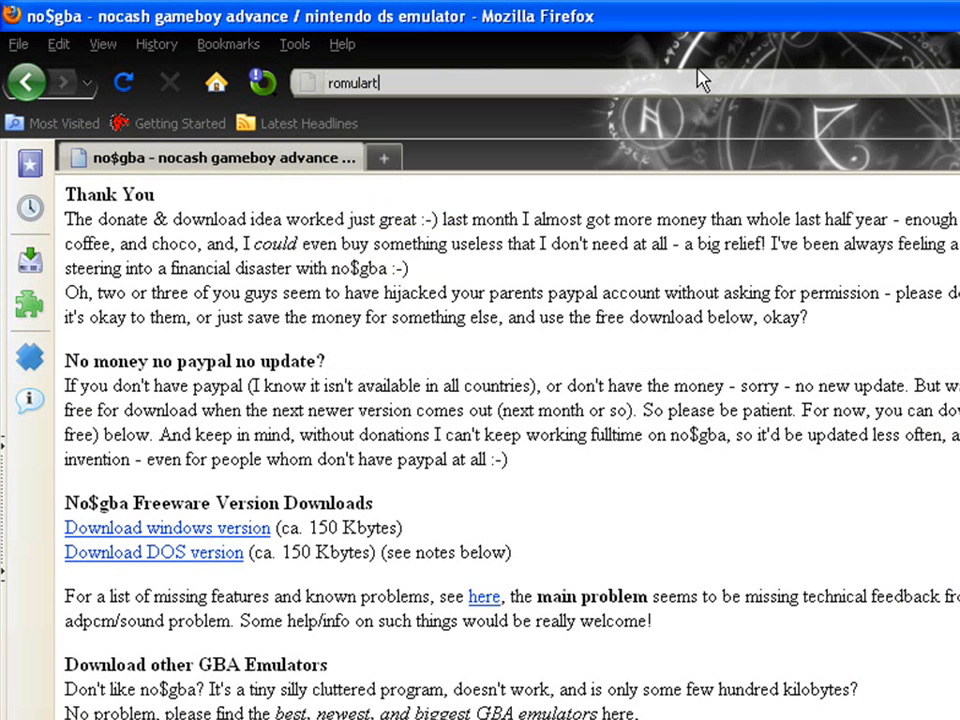
pyautogui.write('ion.net//')
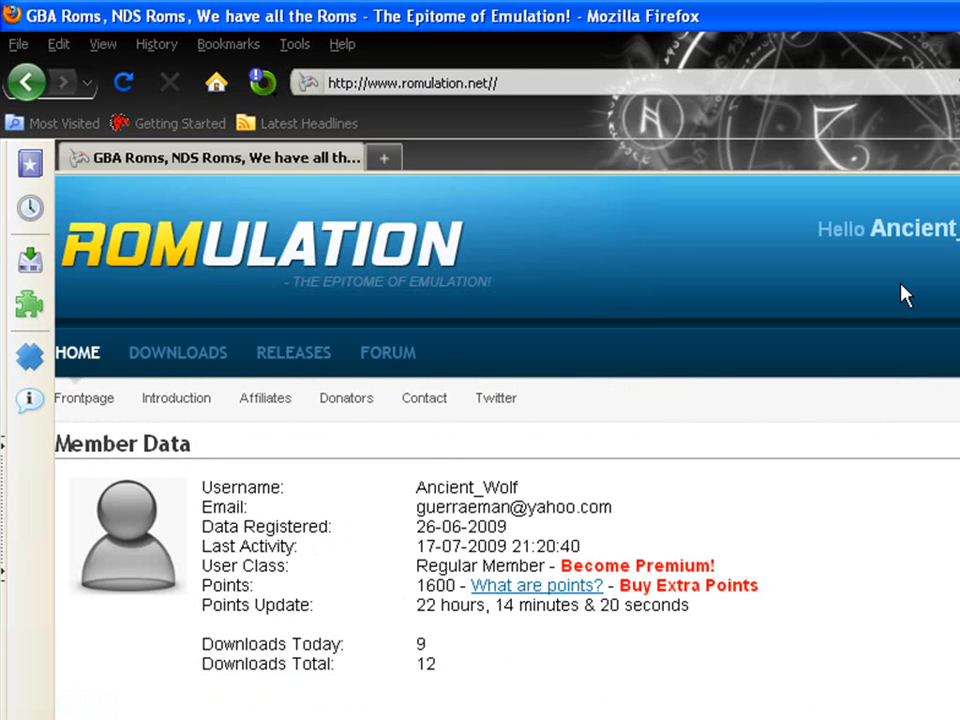
pyautogui.click(177, 352)
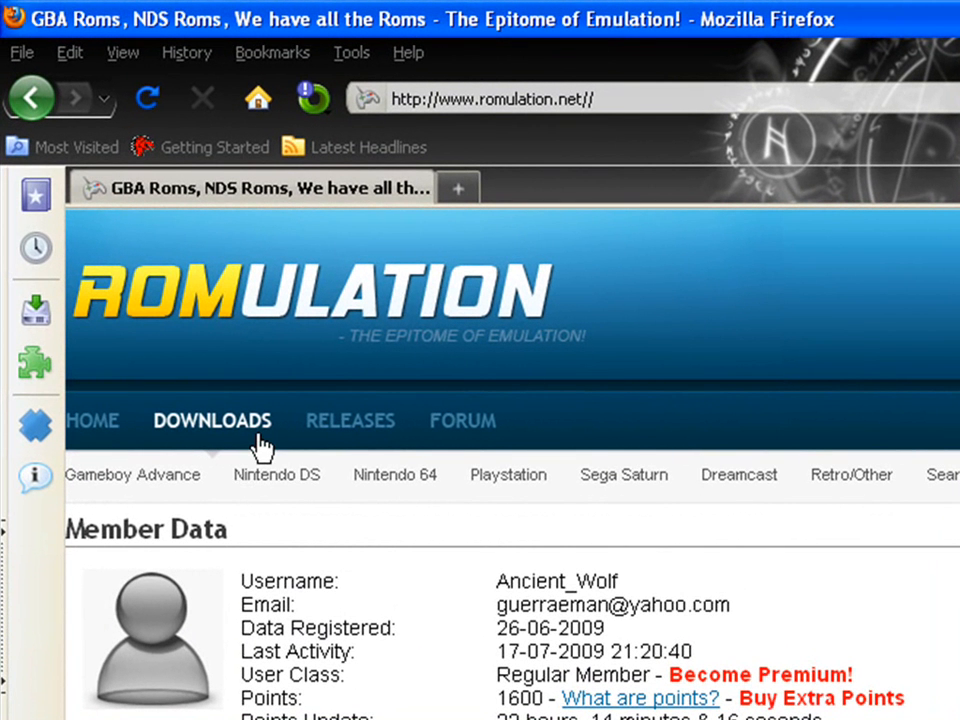
pyautogui.moveTo(320, 450)
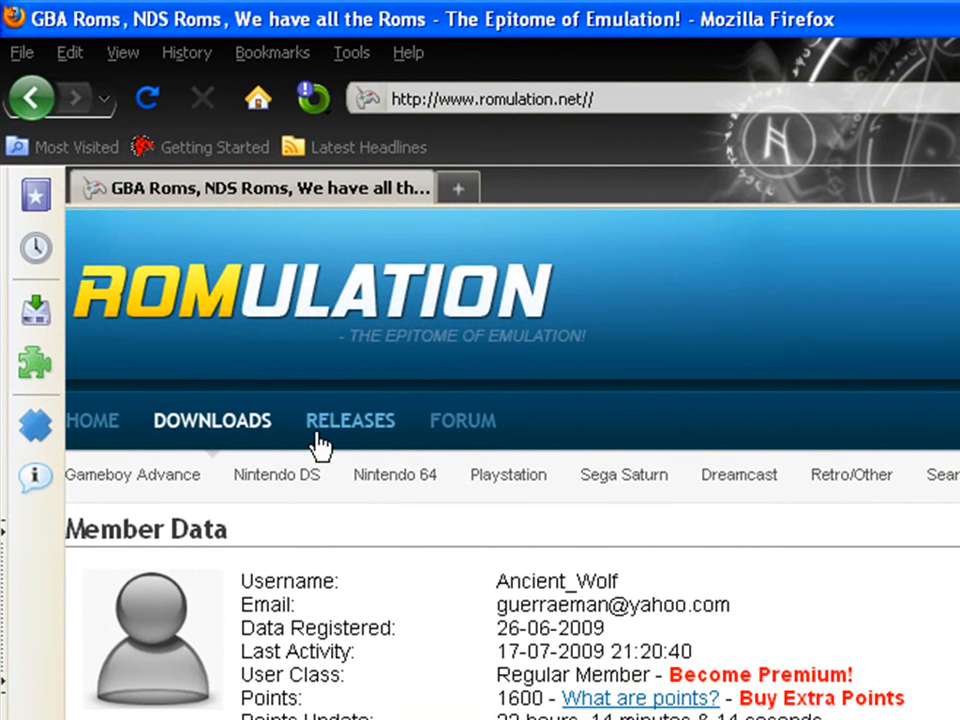
pyautogui.moveTo(538, 452)
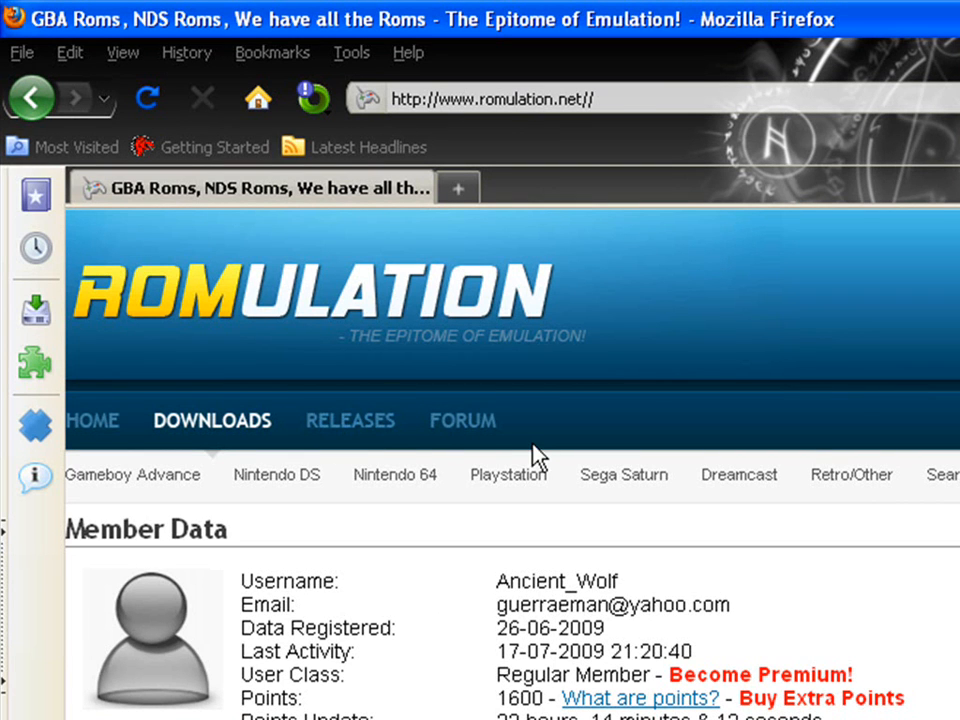
pyautogui.moveTo(572, 448)
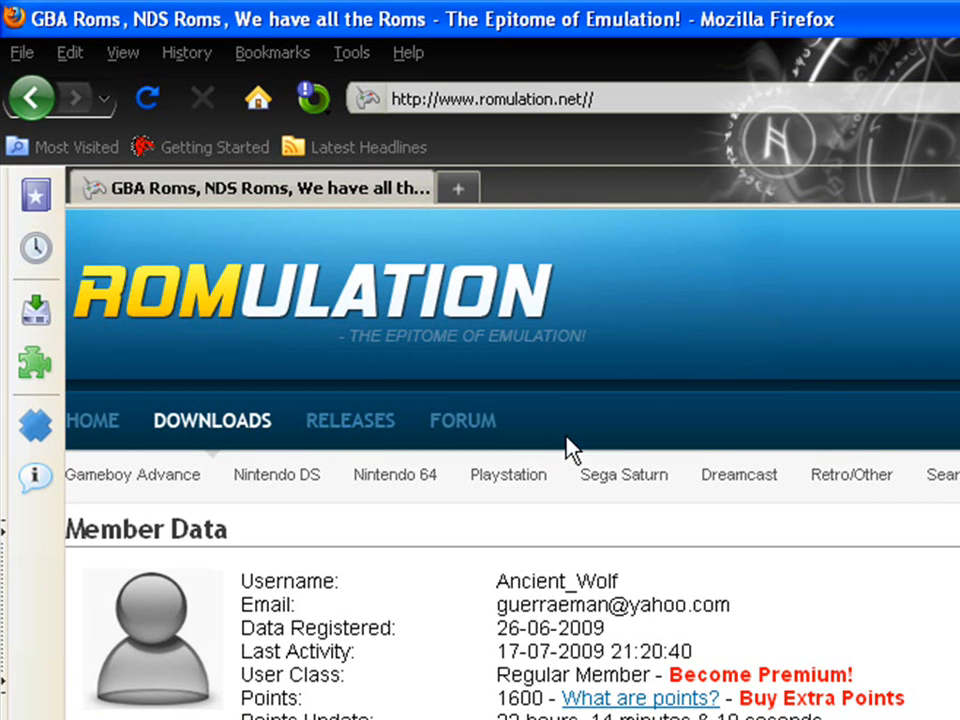
pyautogui.moveTo(276, 475)
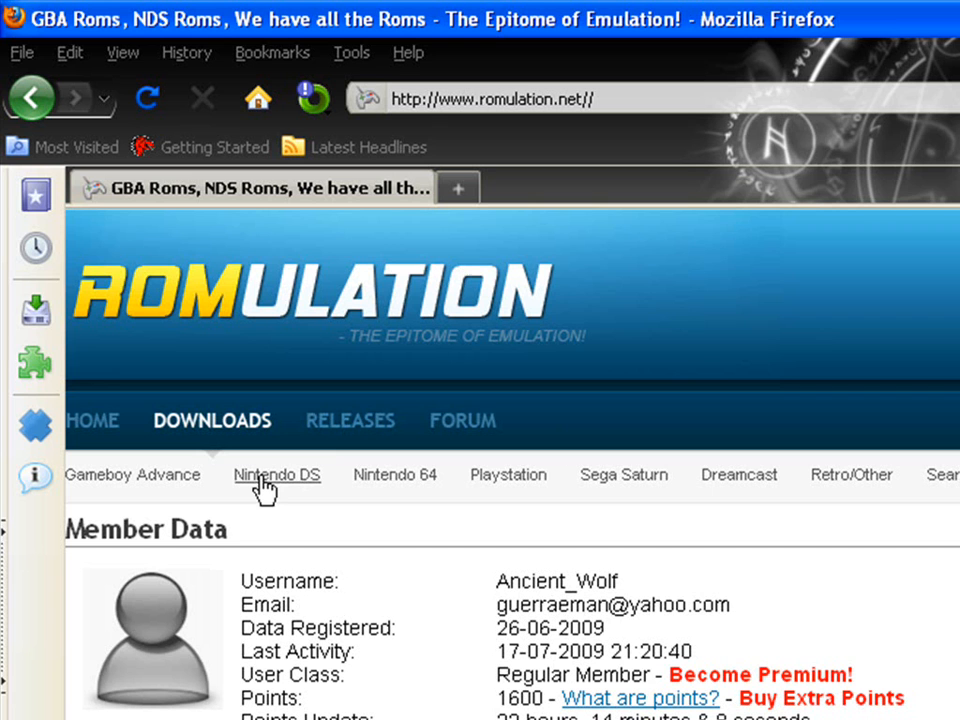
# Open Romulation's Nintendo DS ROM listing sorted alphabetically.
pyautogui.click(276, 475)
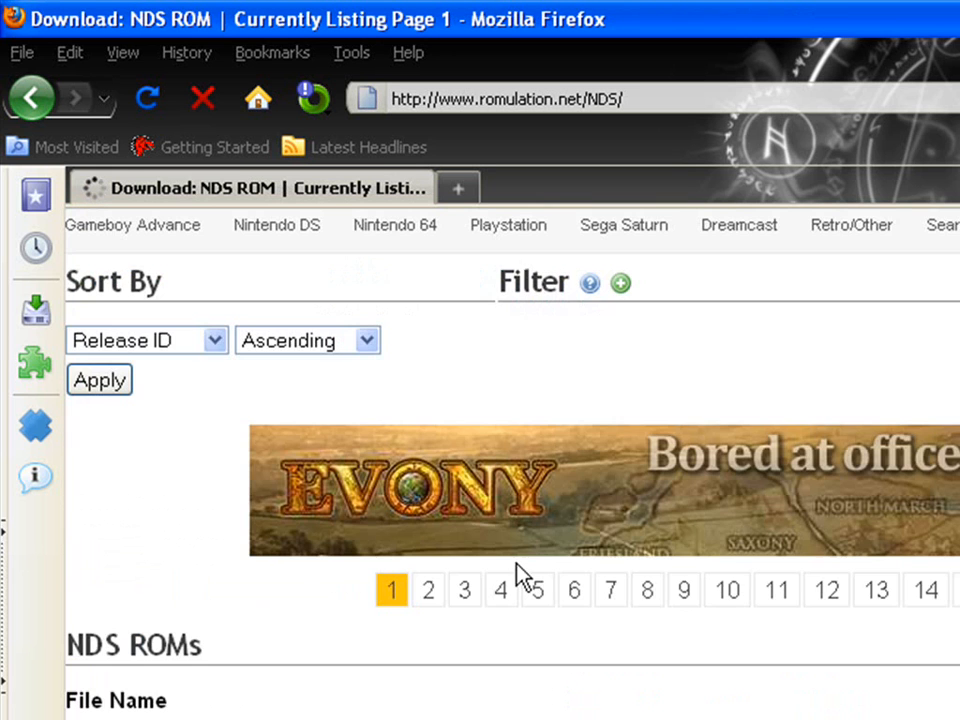
pyautogui.scroll(3)
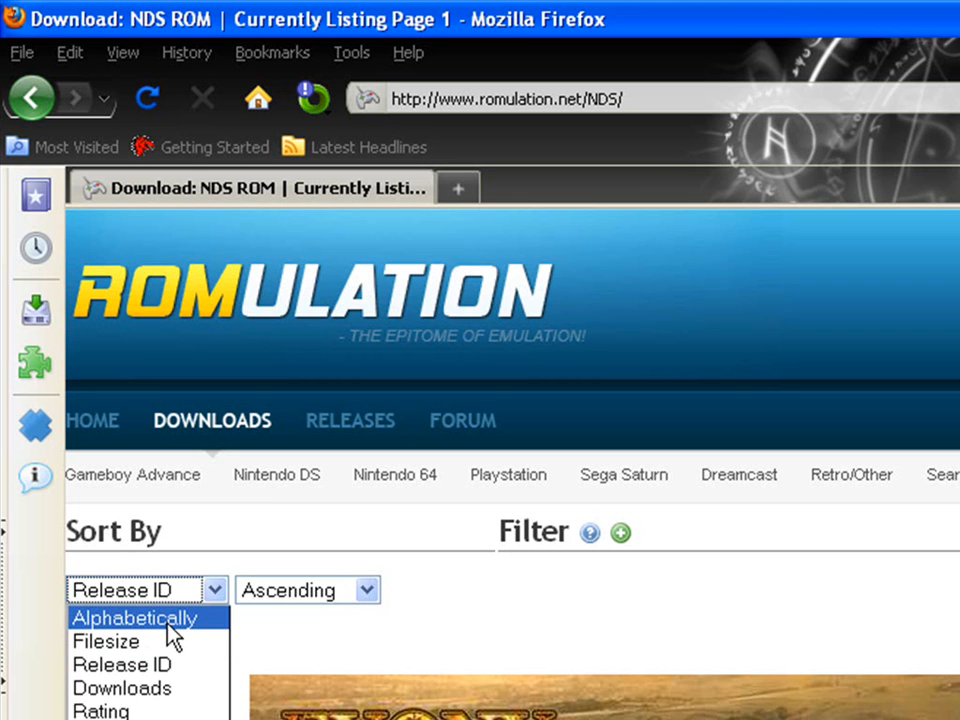
pyautogui.click(134, 618)
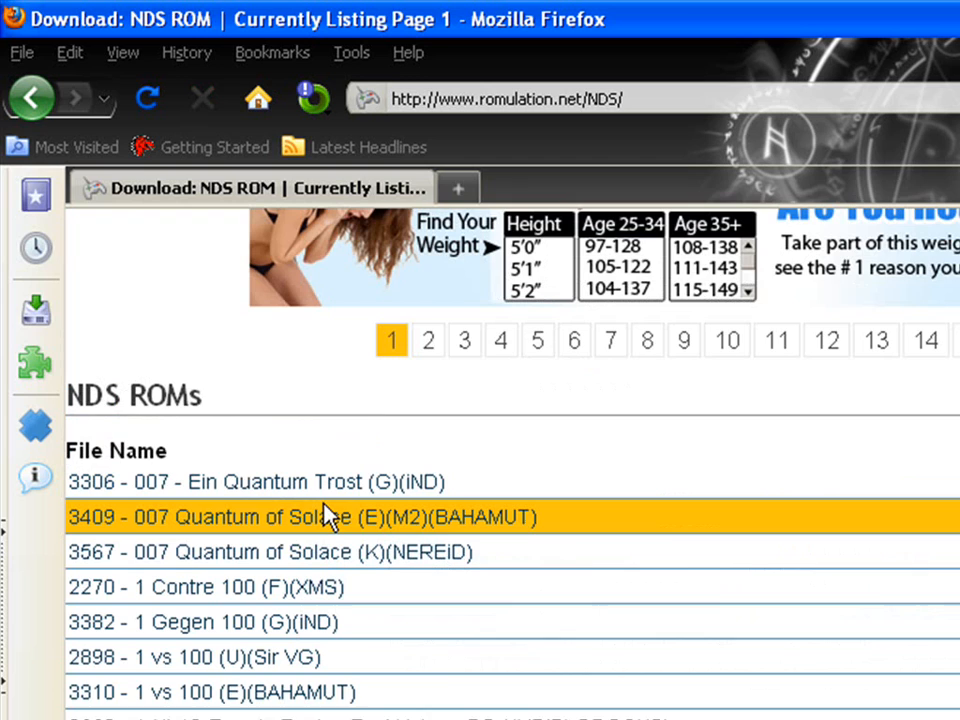
pyautogui.scroll(3)
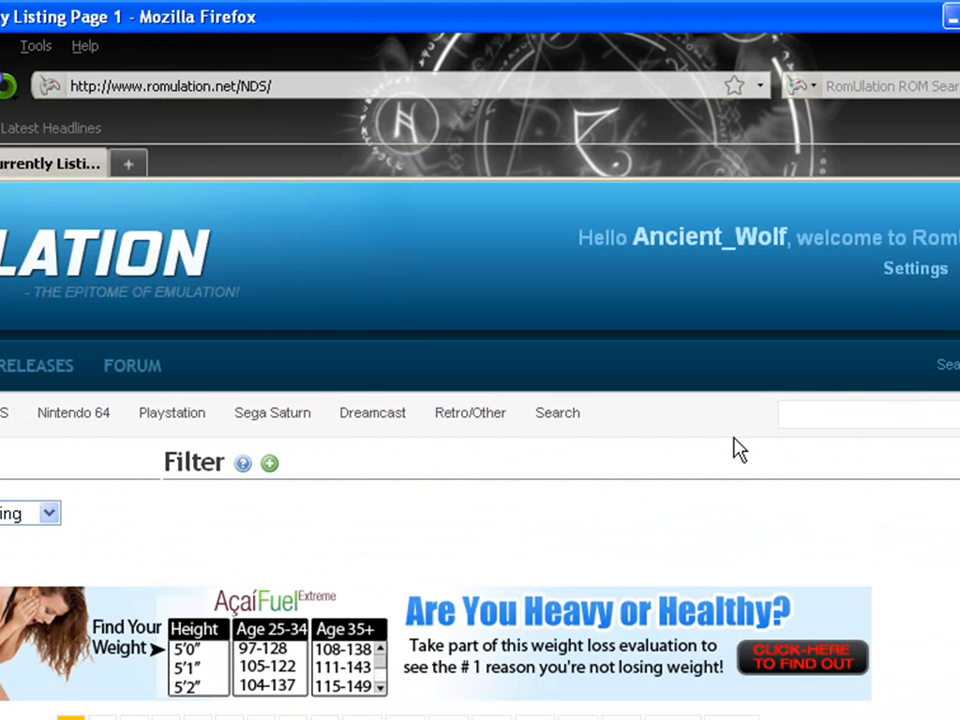
# Search Romulation for 'megaman' to find the StarForce 2 ROM.
pyautogui.write('mega')
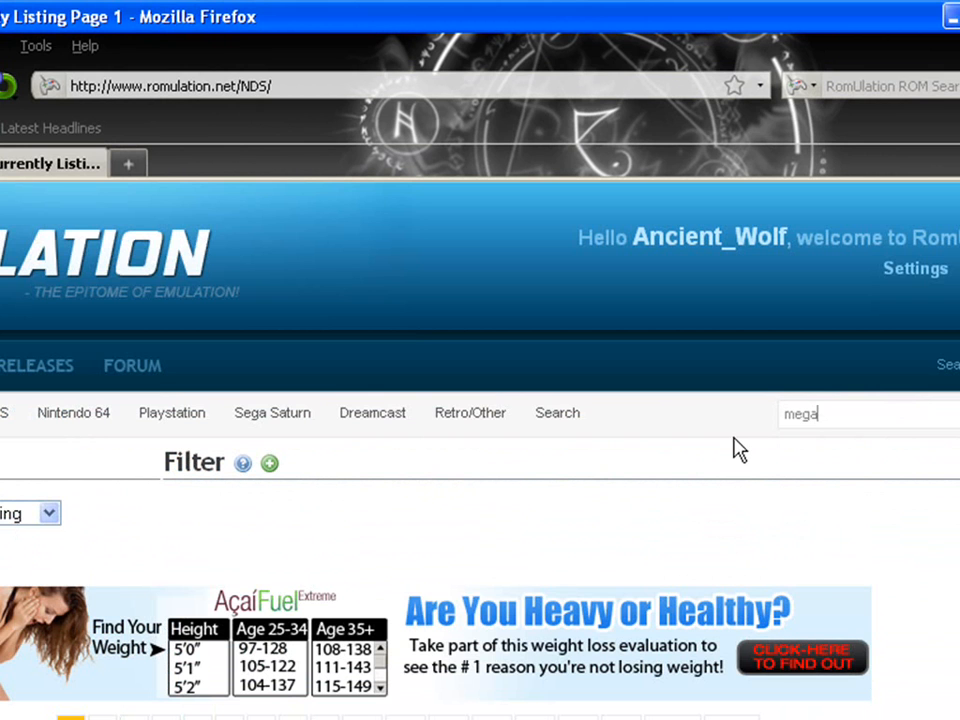
pyautogui.write('man')
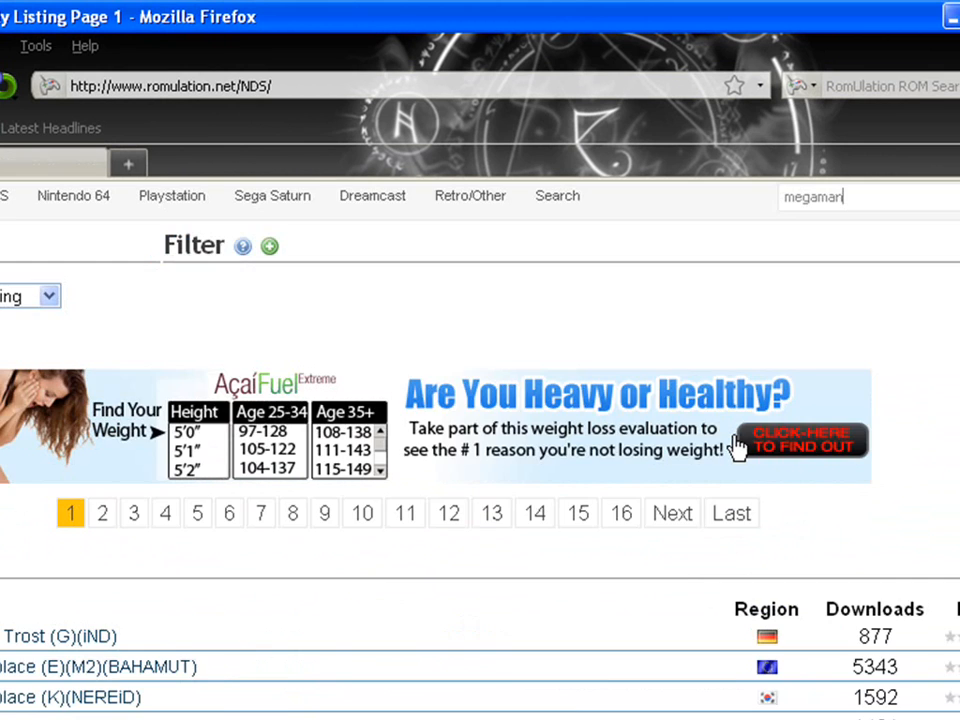
pyautogui.press('Return')
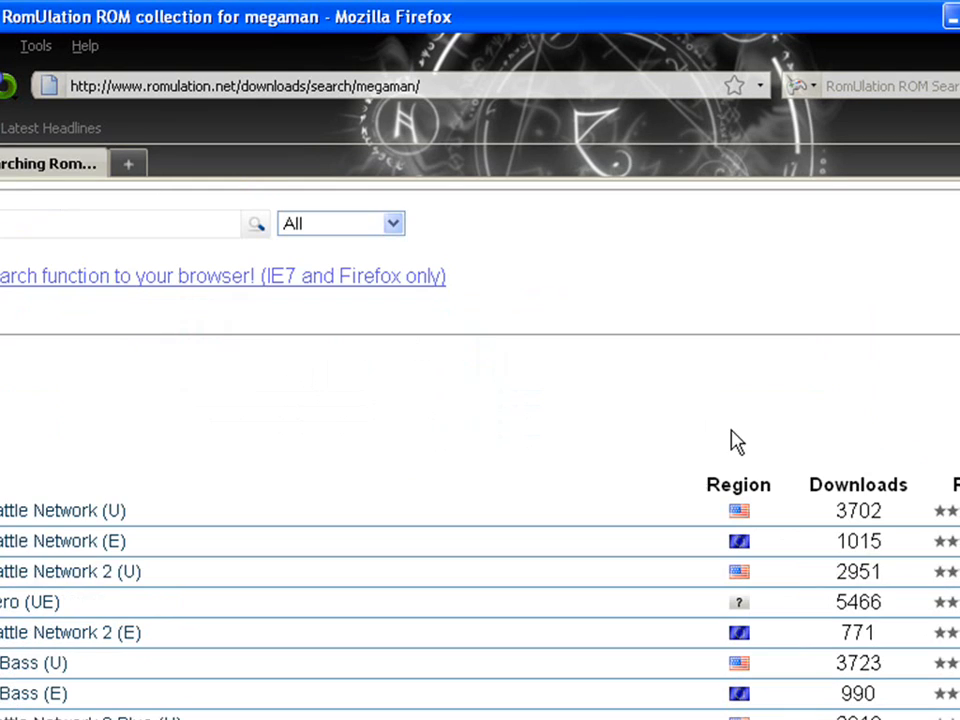
pyautogui.moveTo(85, 571)
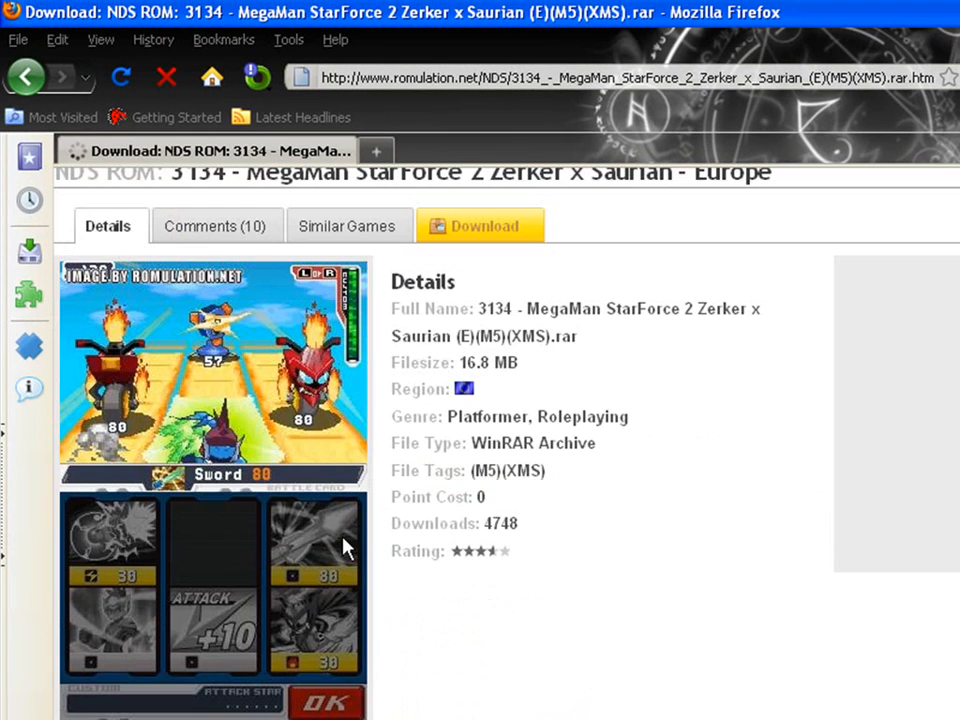
# Save the MegaMan StarForce 2 Zerker x Saurian archive from the North American server.
pyautogui.click(480, 226)
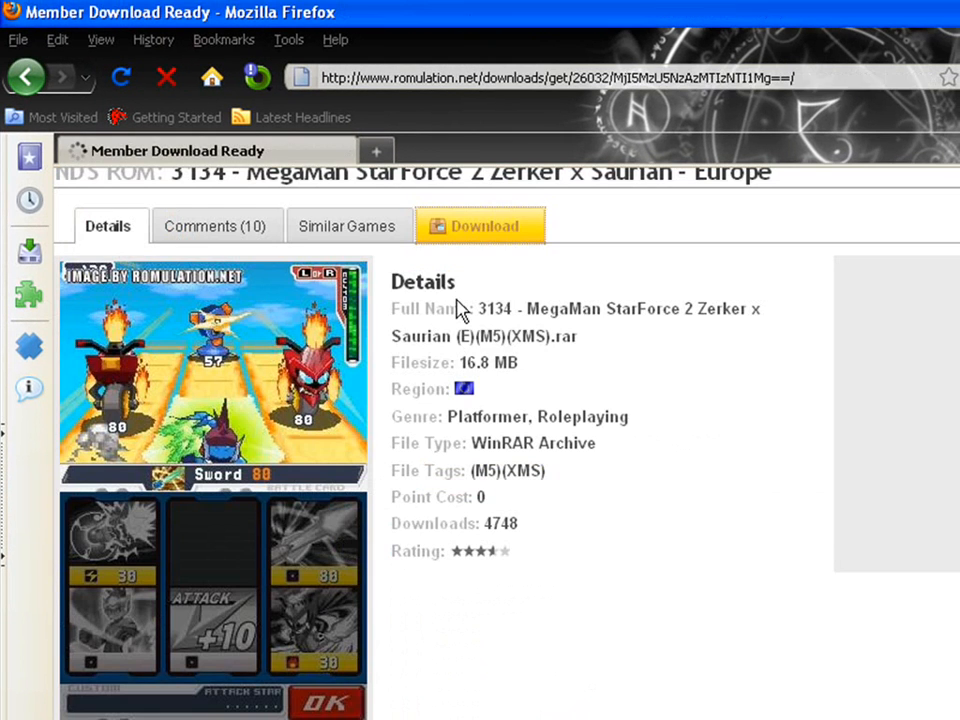
pyautogui.click(480, 225)
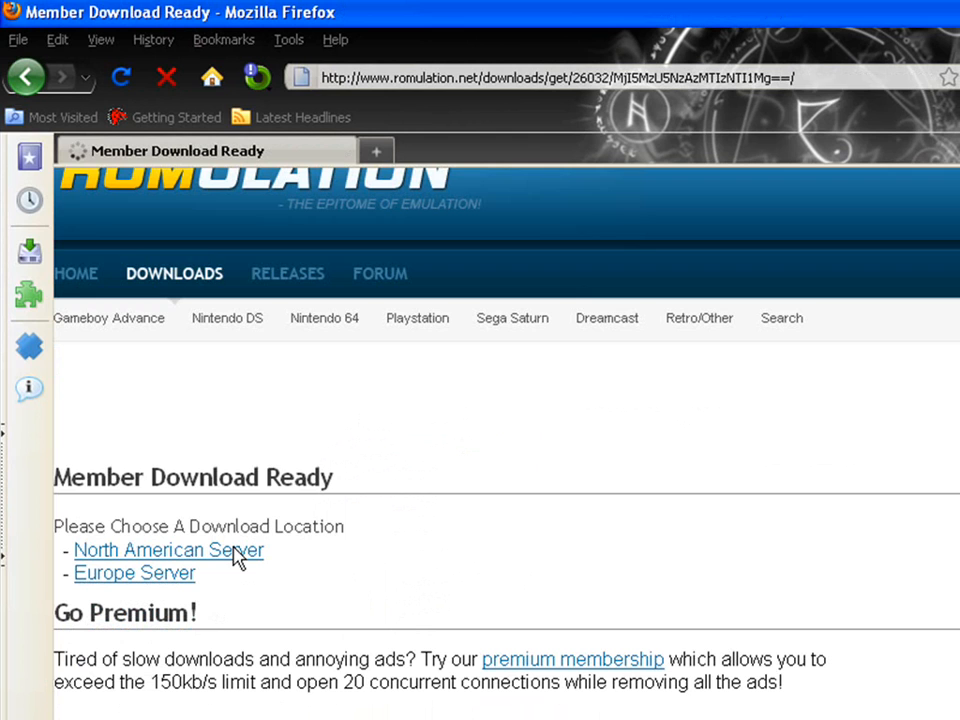
pyautogui.click(168, 550)
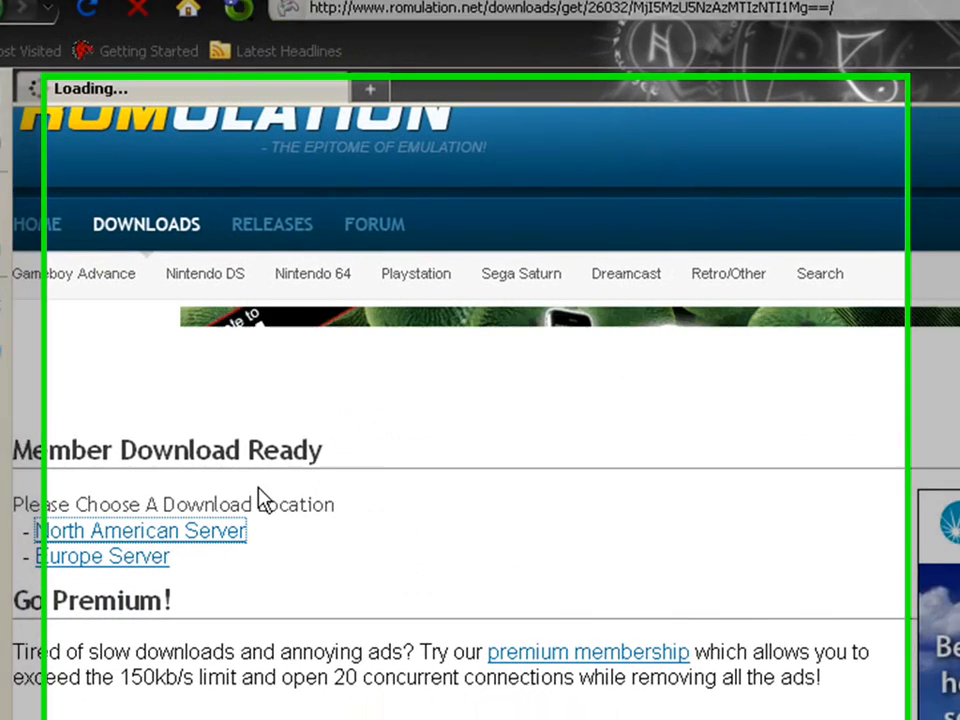
pyautogui.click(140, 530)
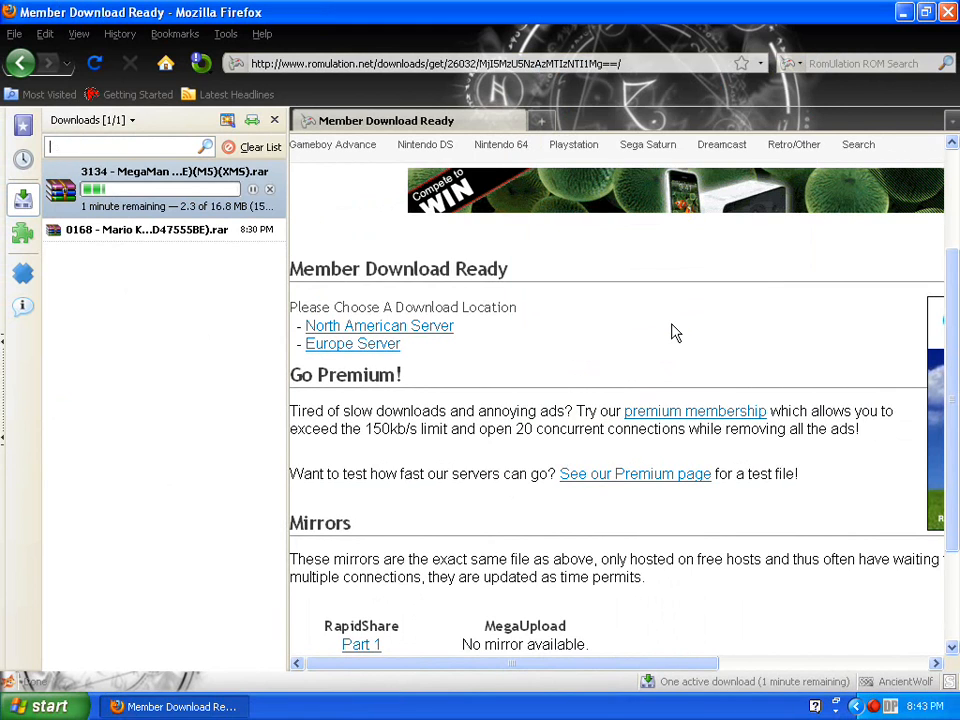
pyautogui.moveTo(687, 331)
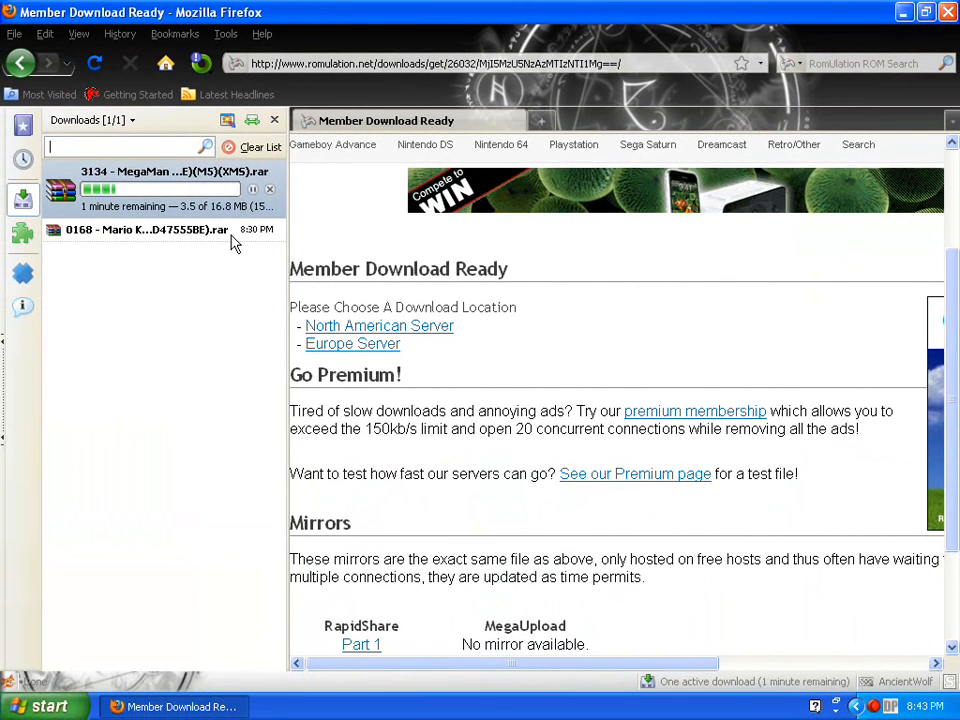
# Remove the old Mario entry from Firefox's download list and close the sidebar.
pyautogui.rightClick(150, 240)
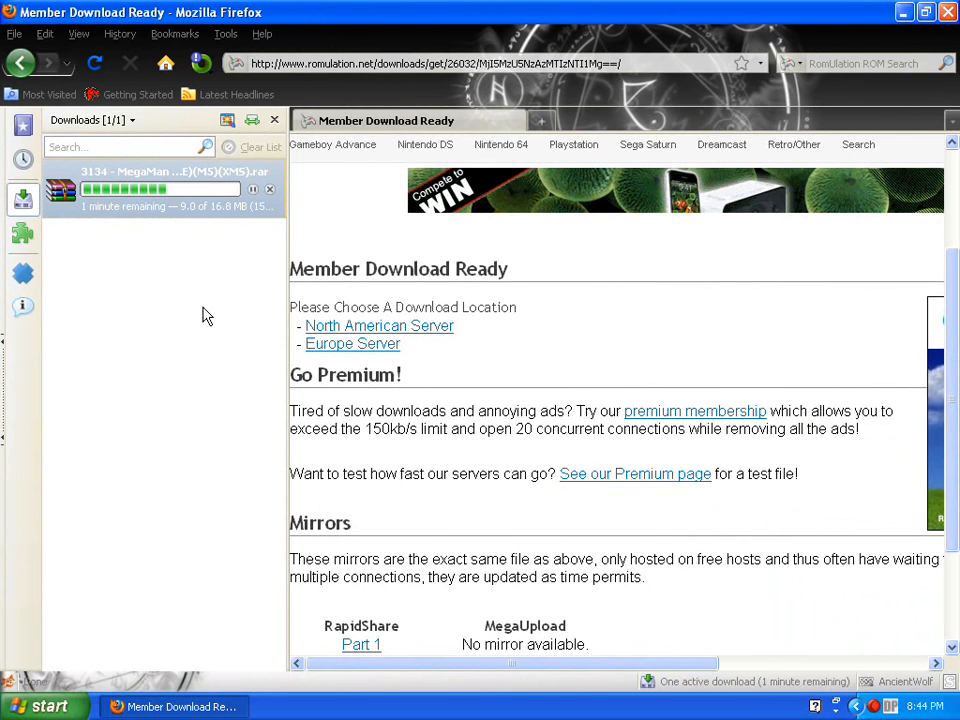
pyautogui.click(274, 120)
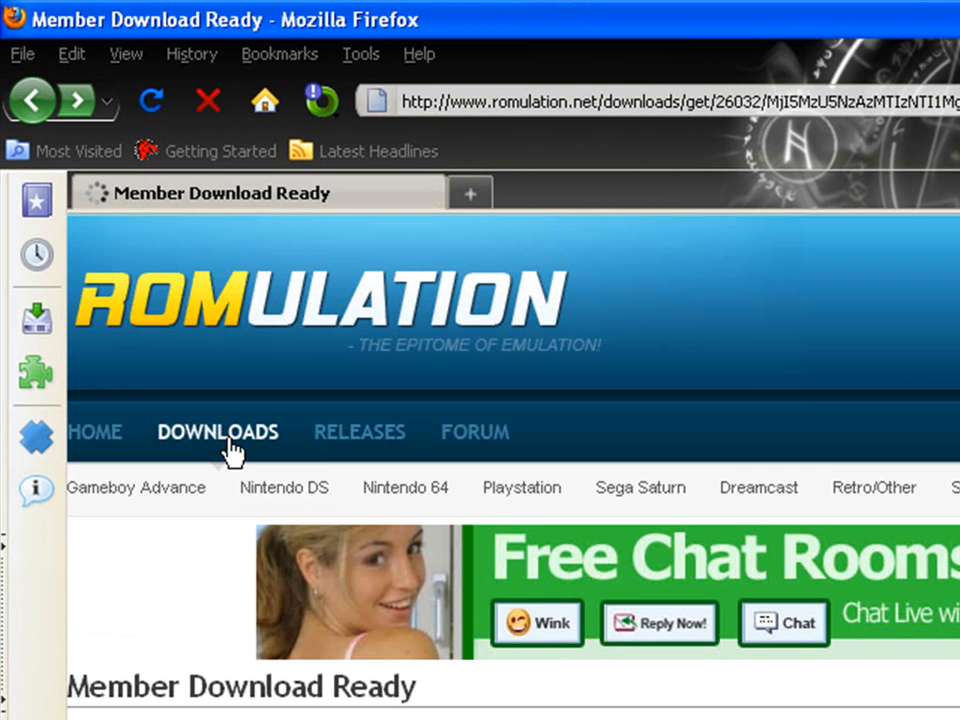
# Search DS downloads for mario, confirm the MegaMan download completed, then close Firefox.
pyautogui.click(284, 487)
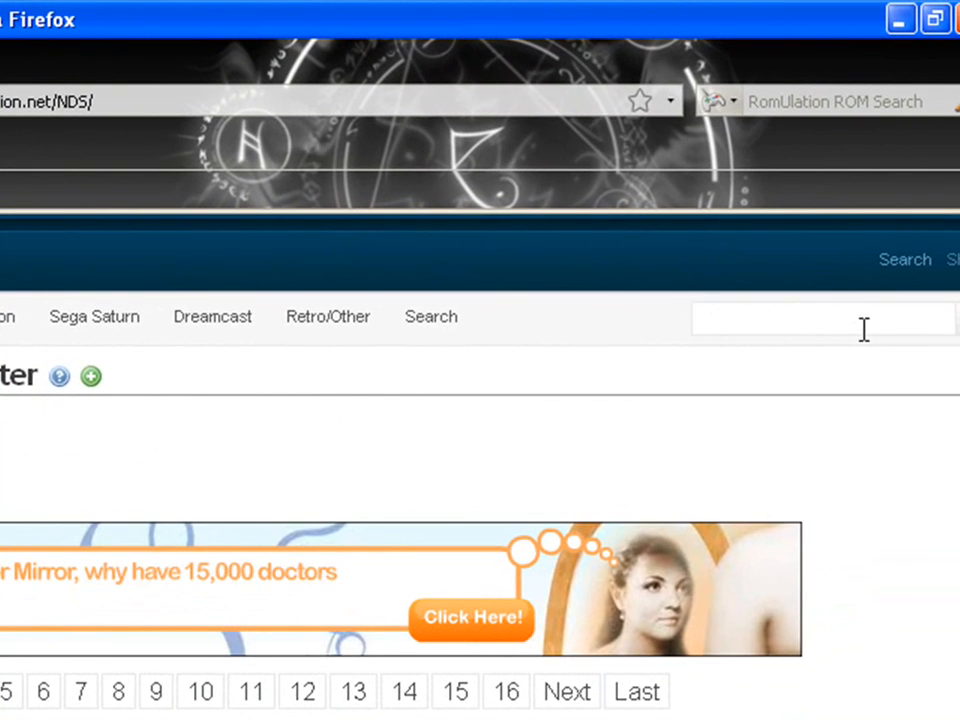
pyautogui.write('mario')
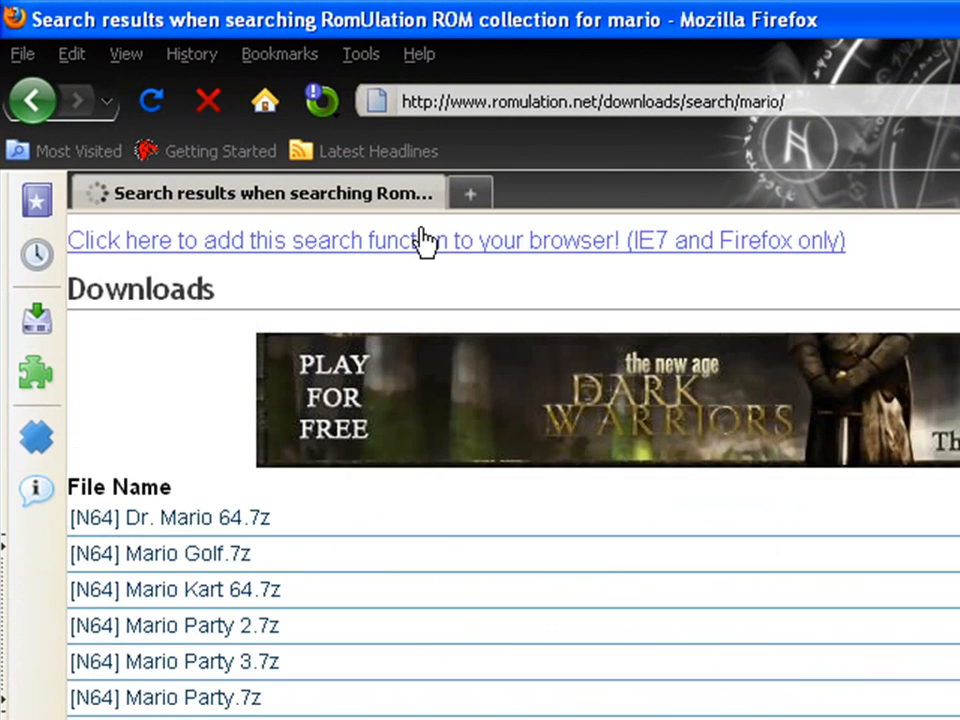
pyautogui.click(37, 318)
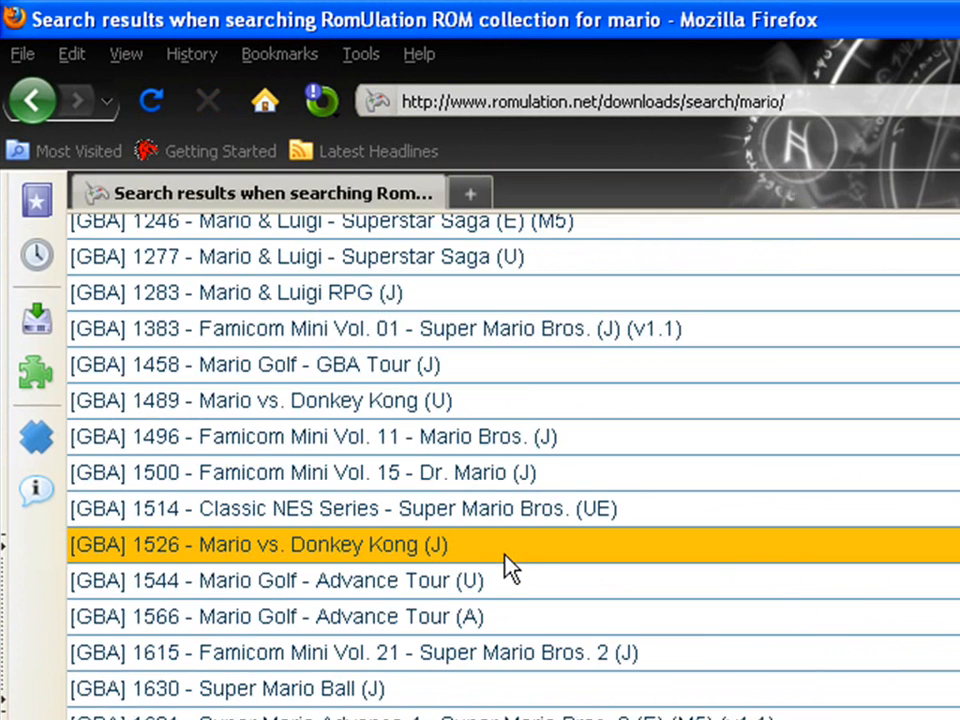
pyautogui.scroll(-3)
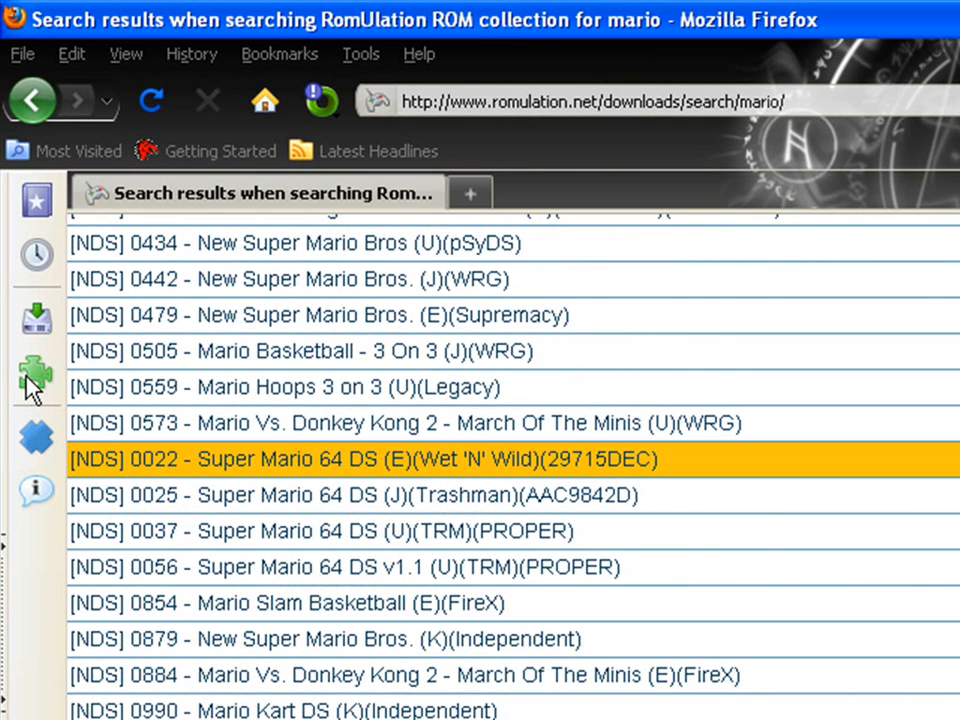
pyautogui.click(37, 318)
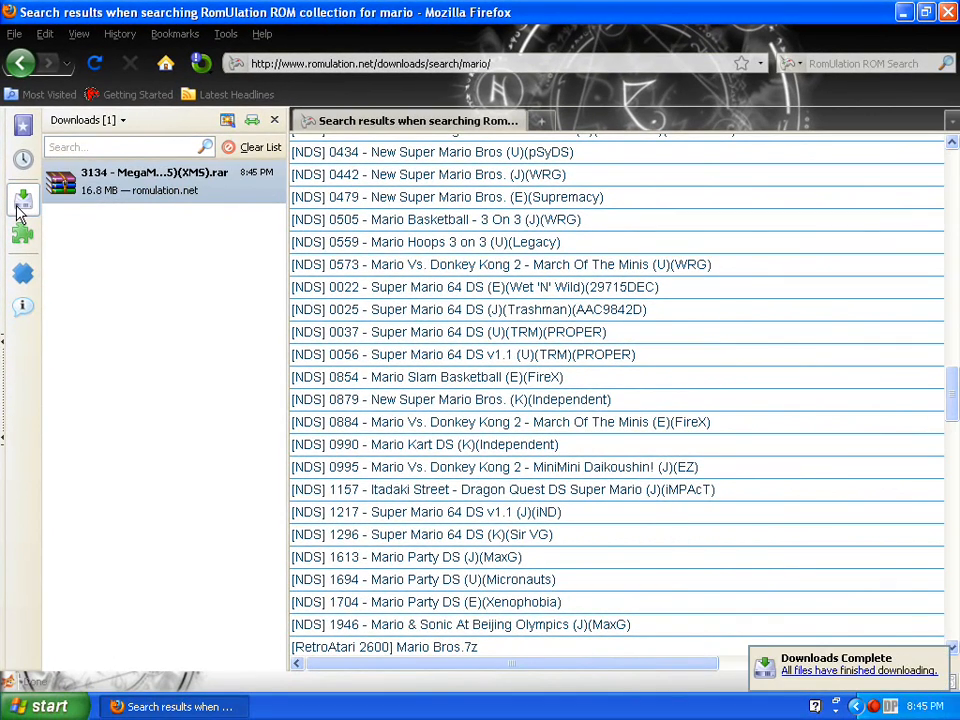
pyautogui.click(274, 120)
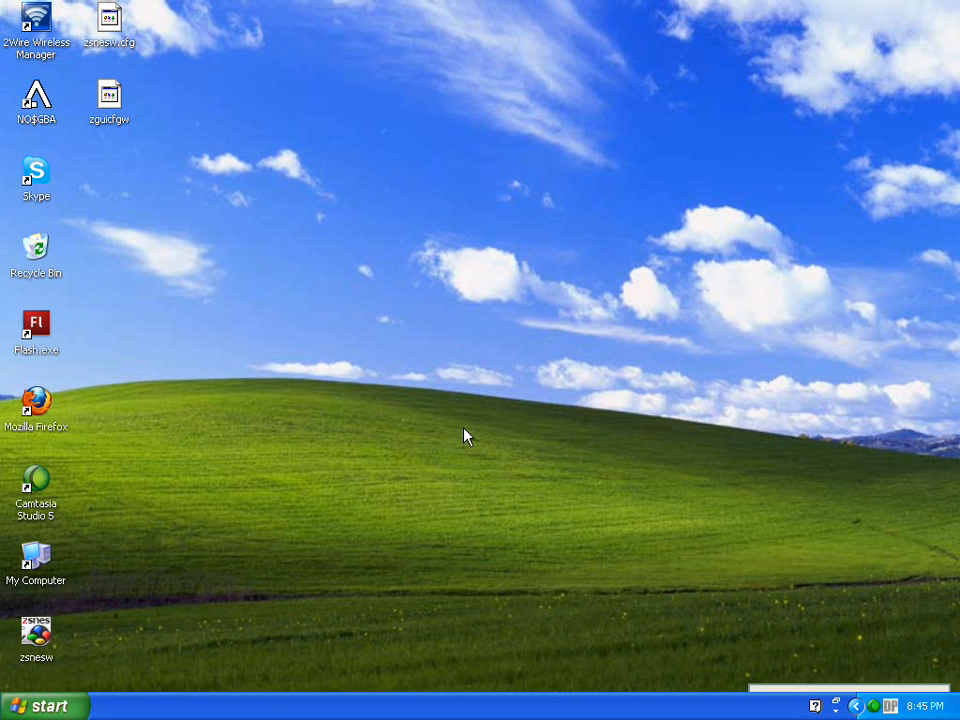
pyautogui.click(37, 705)
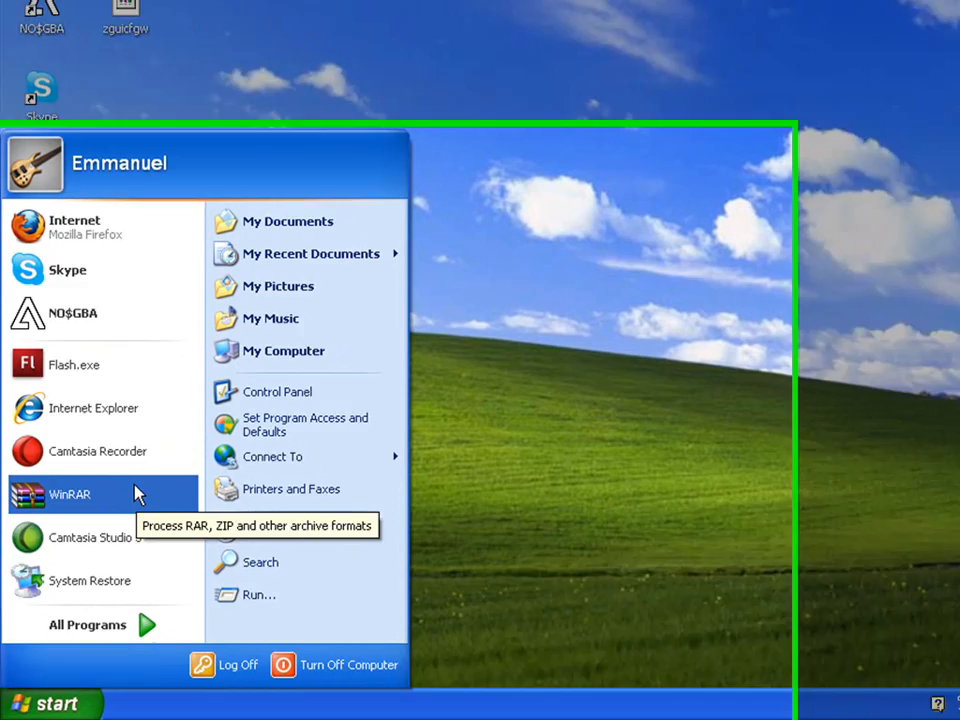
# Extract the MegaMan StarForce 2 archive into My Documents with WinRAR.
pyautogui.click(288, 221)
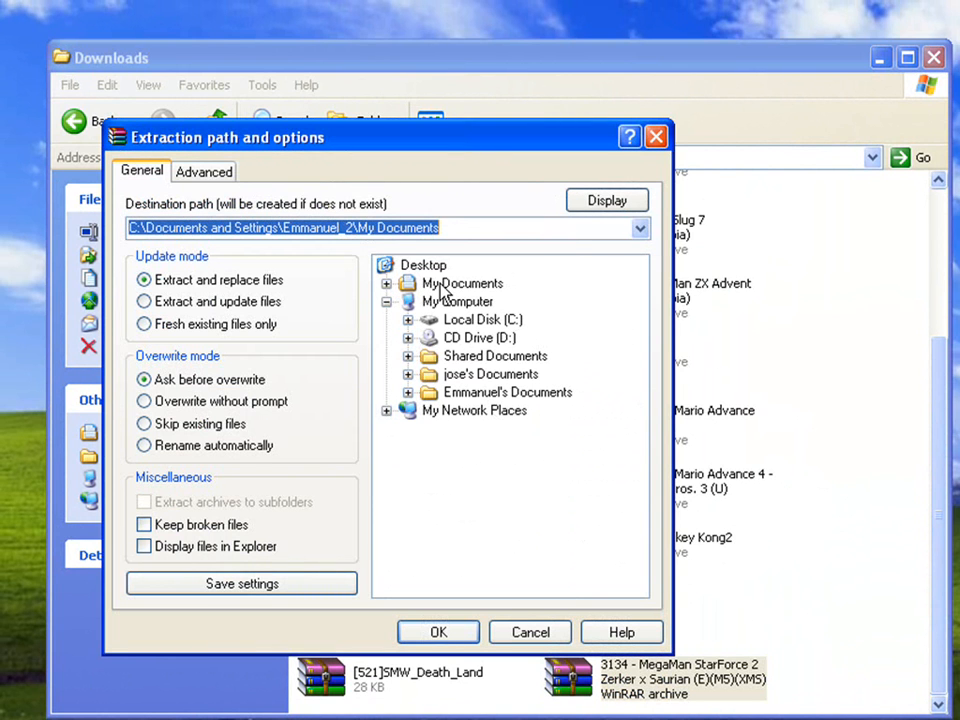
pyautogui.click(462, 283)
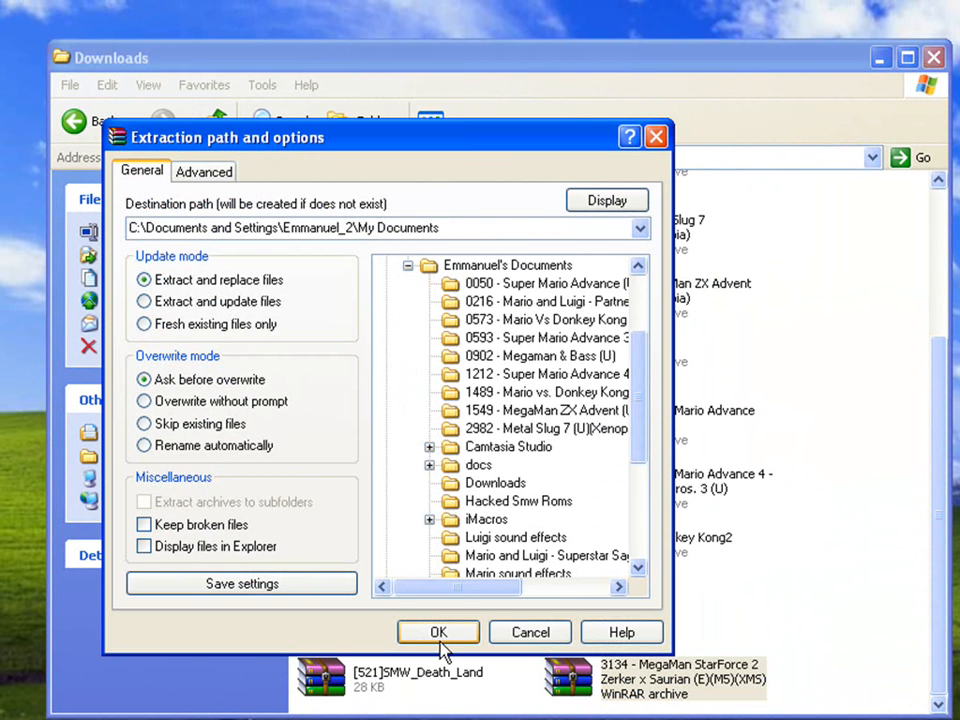
pyautogui.click(438, 632)
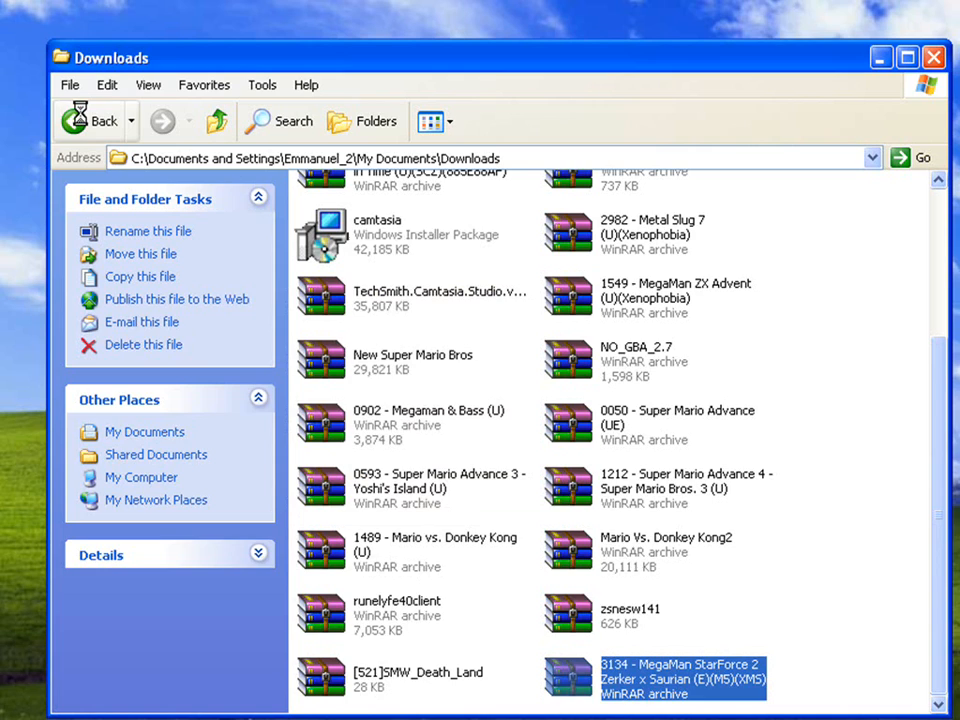
# Create a MegamanStarforce2 folder in My Documents and move the extracted ROM files into it.
pyautogui.click(145, 431)
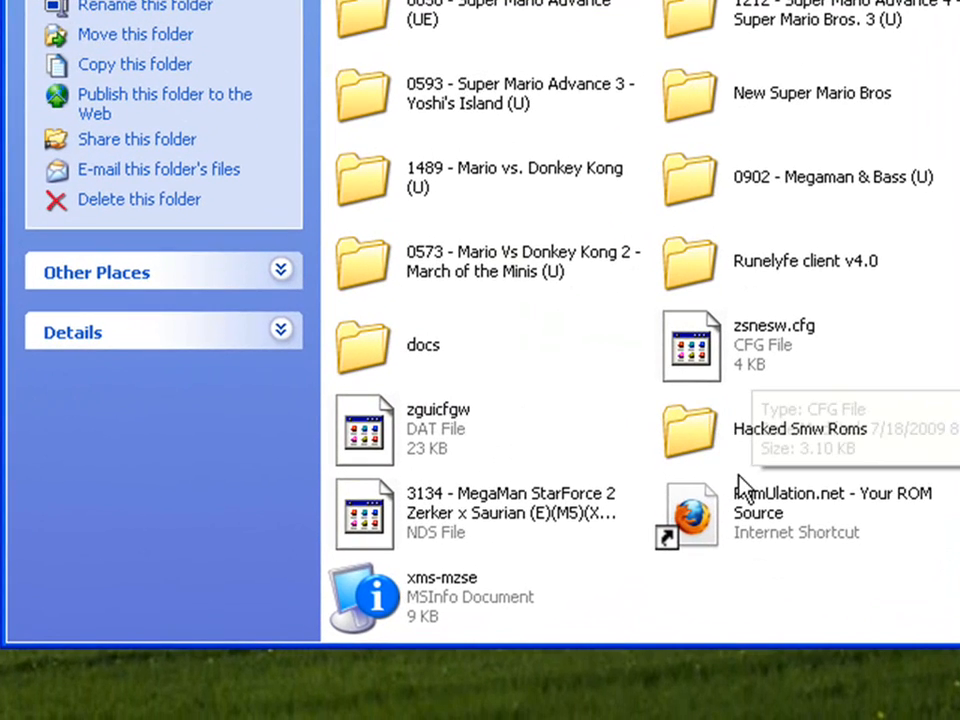
pyautogui.moveTo(602, 640)
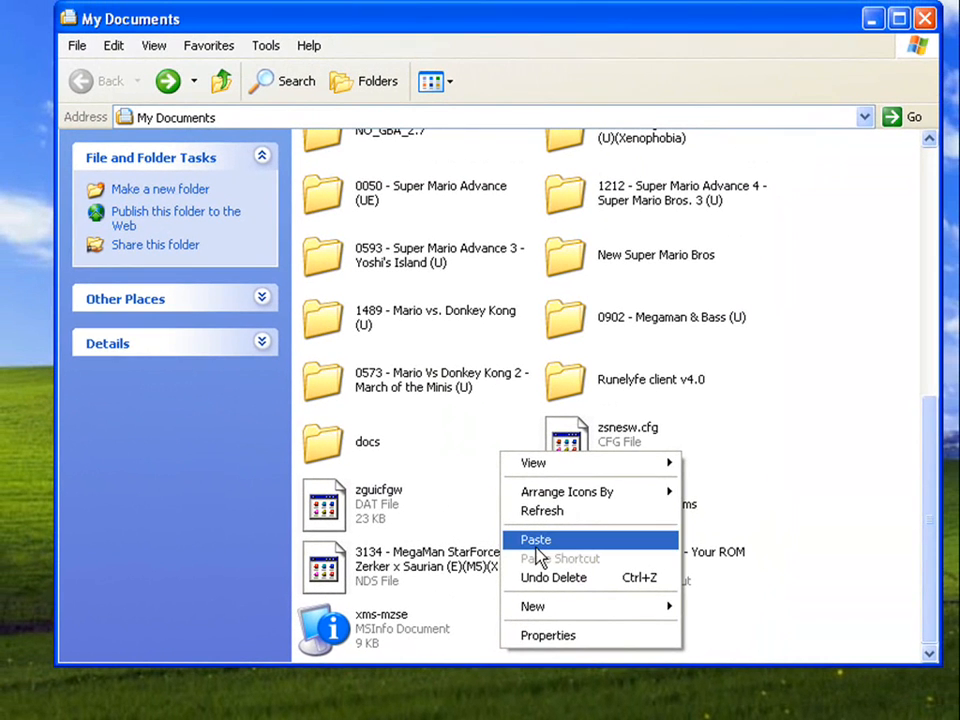
pyautogui.click(536, 539)
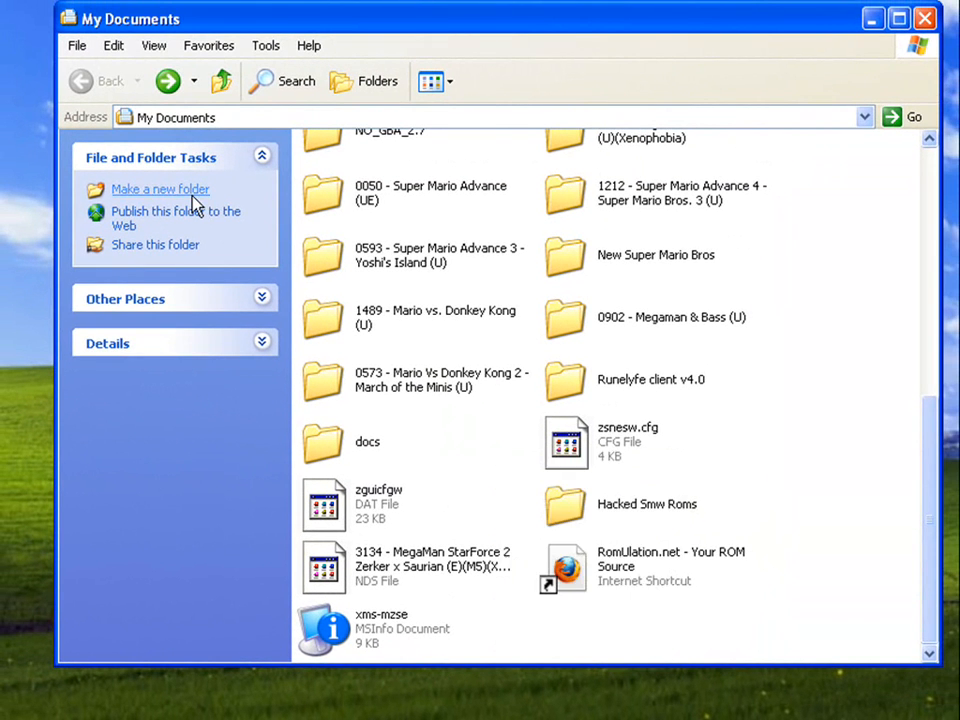
pyautogui.click(160, 189)
pyautogui.write('MegamanStarfor')
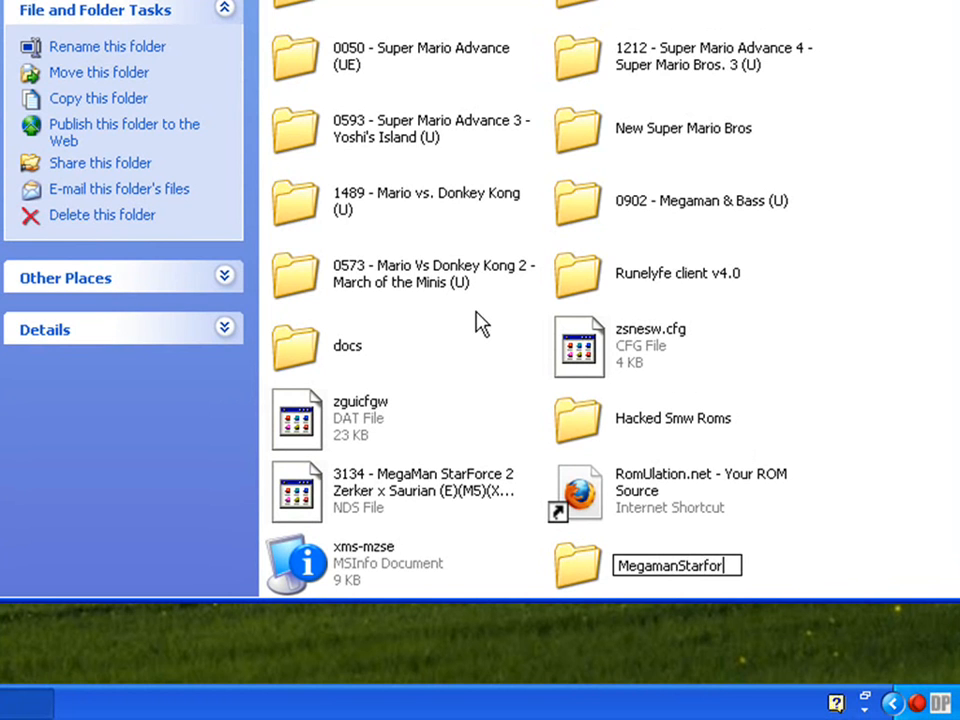
pyautogui.write('ce2')
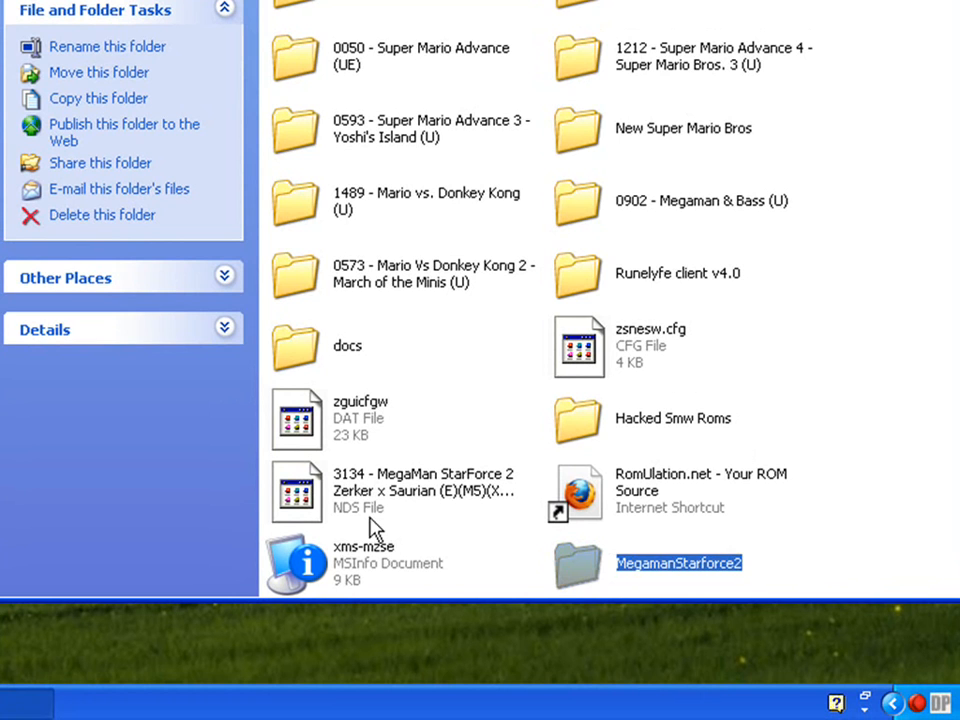
pyautogui.click(430, 528)
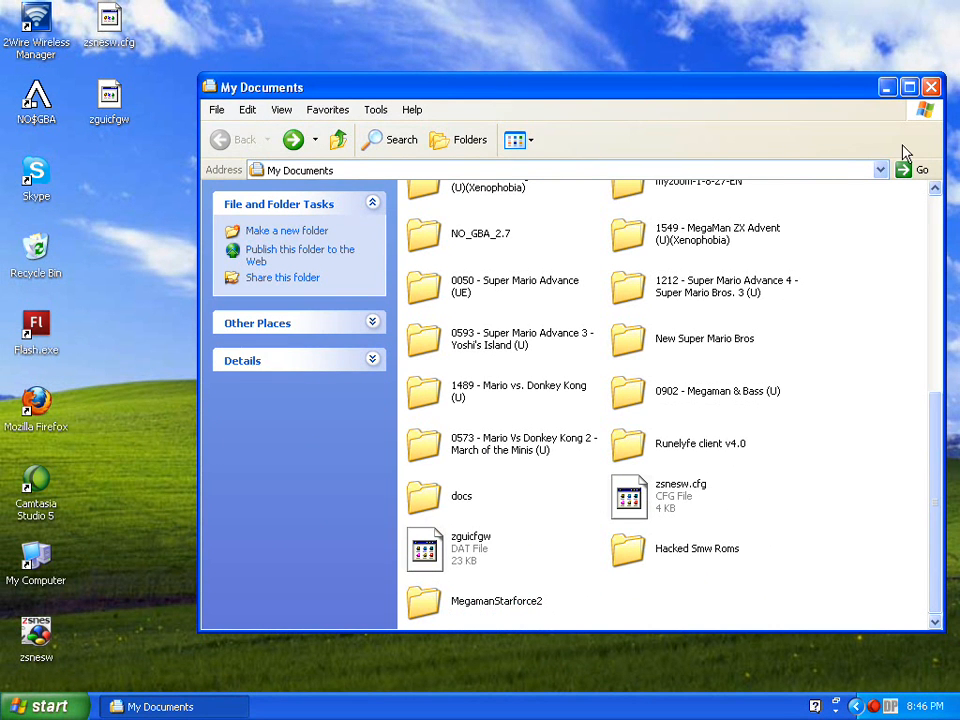
# Close My Documents, launch NO$GBA, and boot the MegamanStarforce2 ROM with Autostart.
pyautogui.click(931, 86)
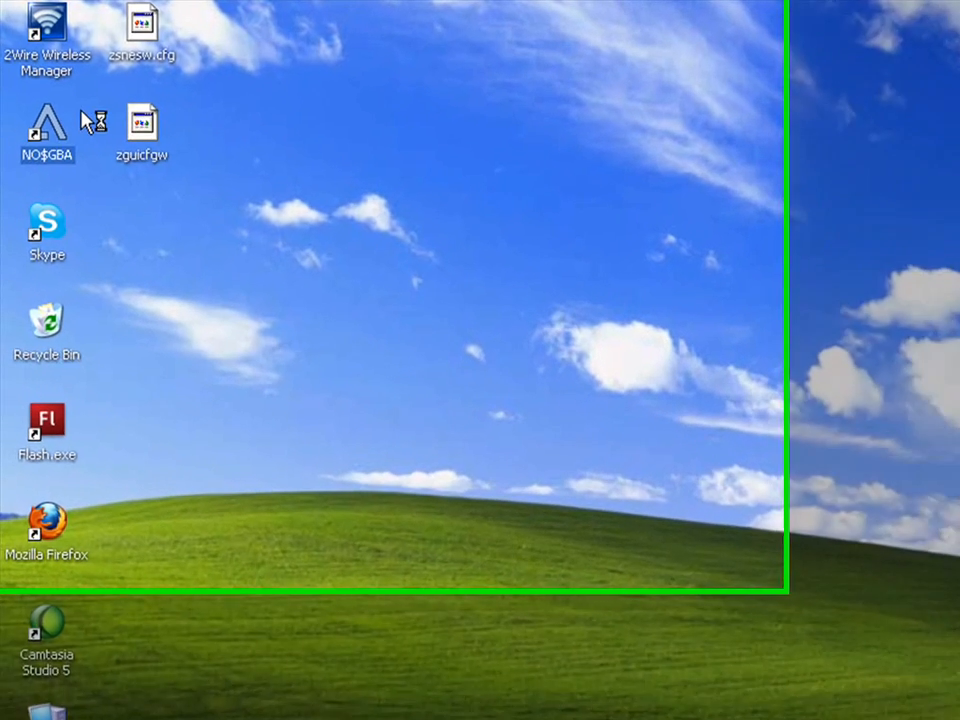
pyautogui.doubleClick(47, 118)
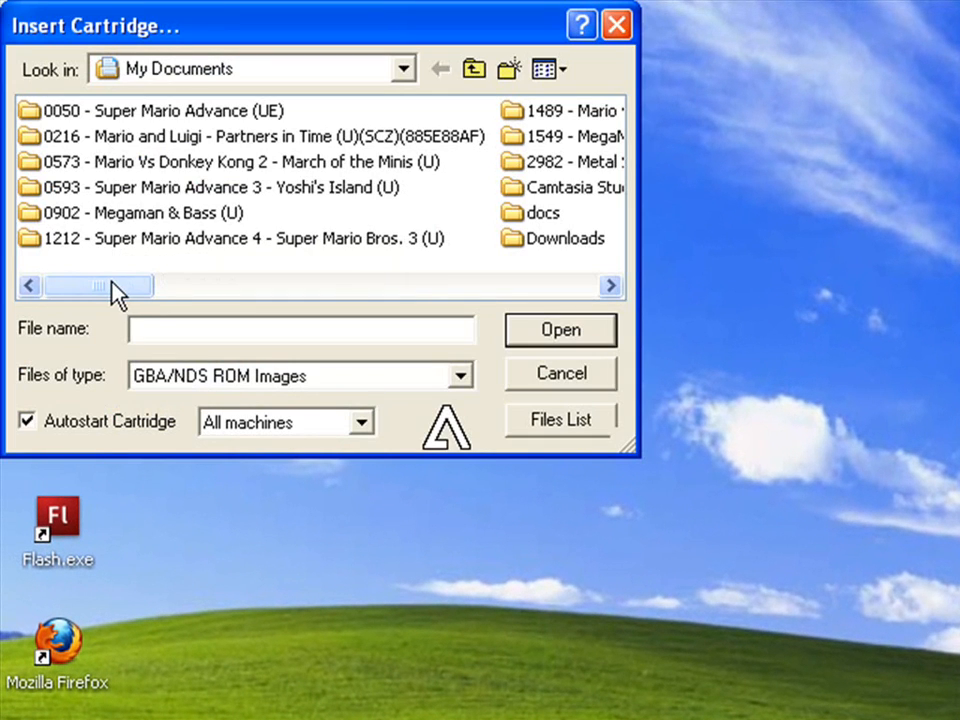
pyautogui.moveTo(100, 286); pyautogui.dragTo(432, 286)
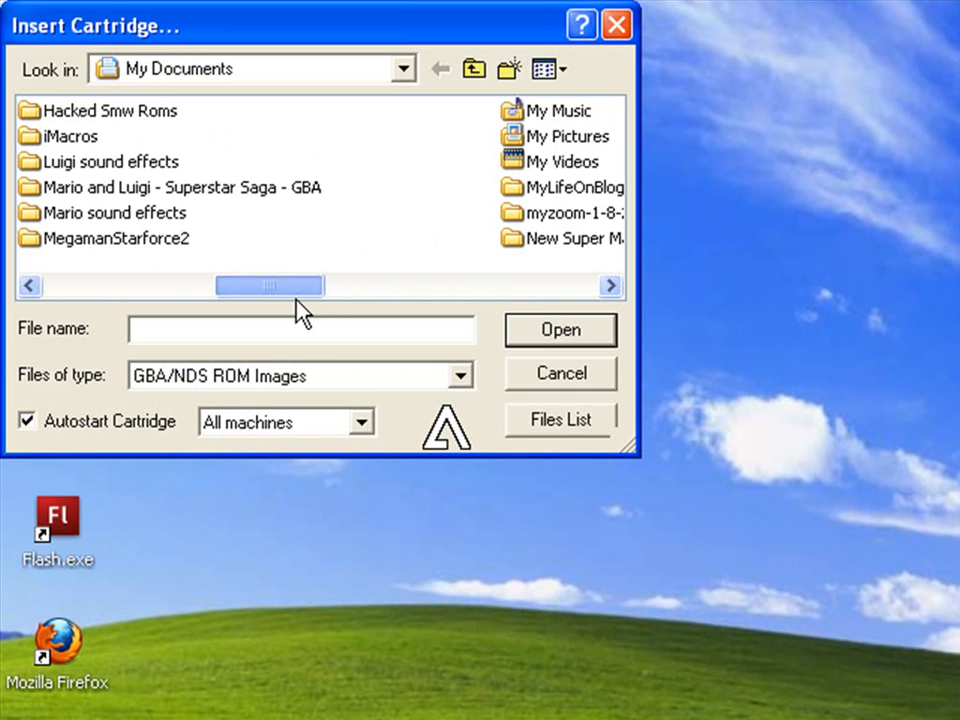
pyautogui.doubleClick(116, 238)
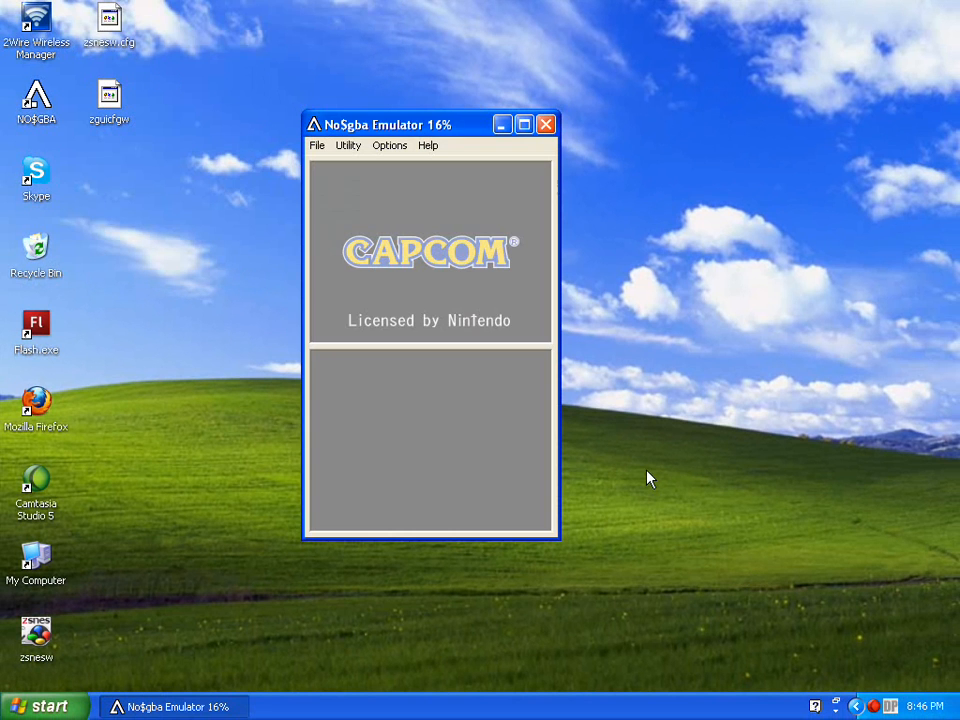
# Open Emulation Setup from the Options menu.
pyautogui.click(389, 145)
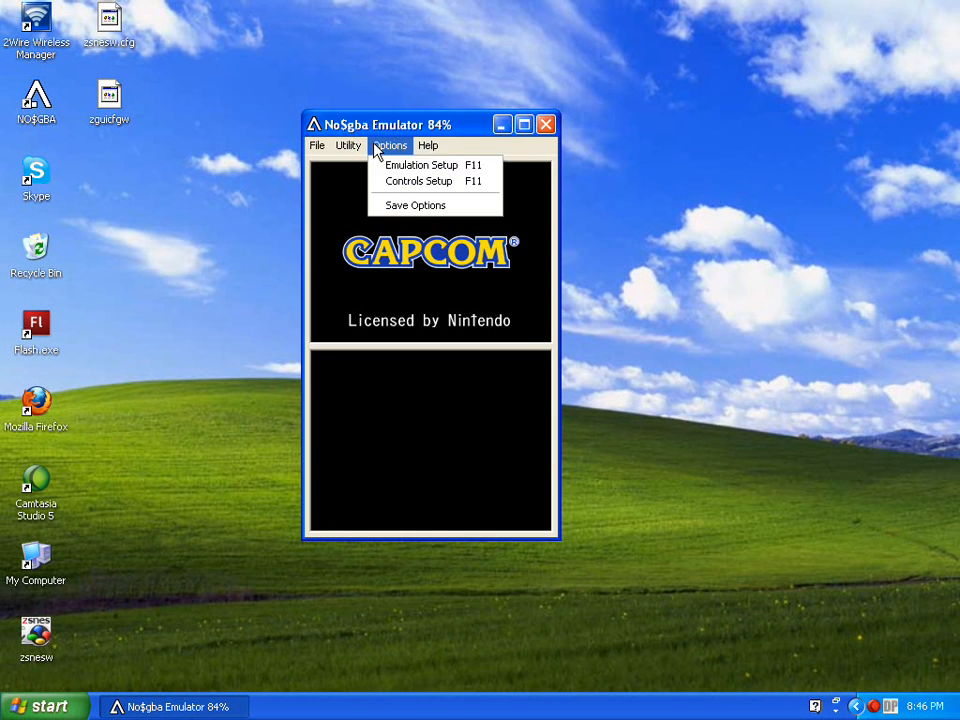
pyautogui.click(421, 164)
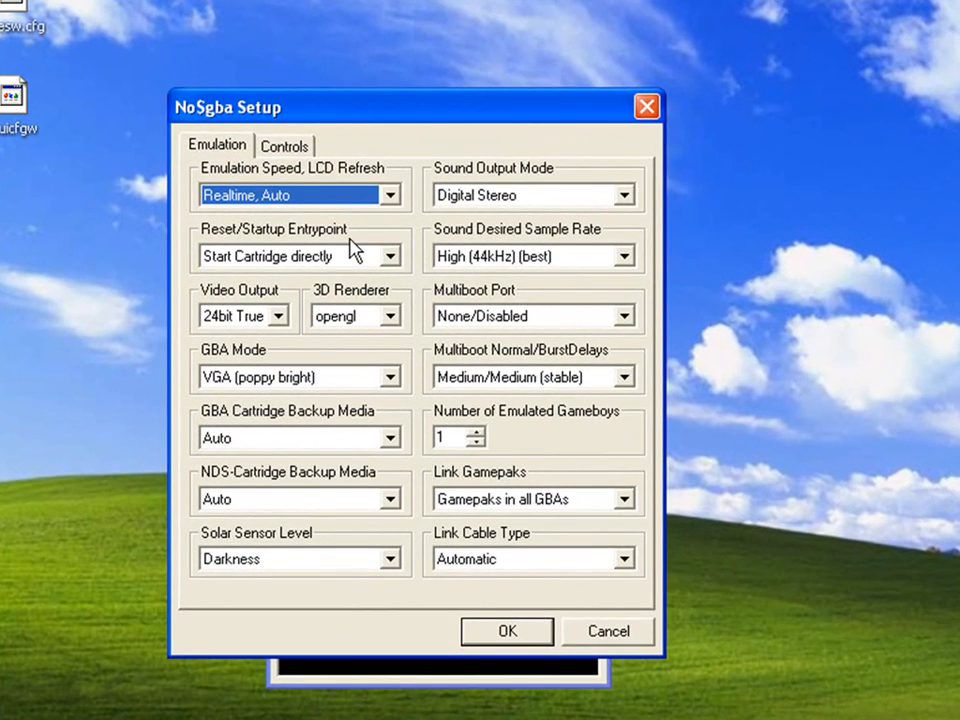
# Keep Start Cartridge directly and opengl rendering, then confirm with OK.
pyautogui.click(290, 256)
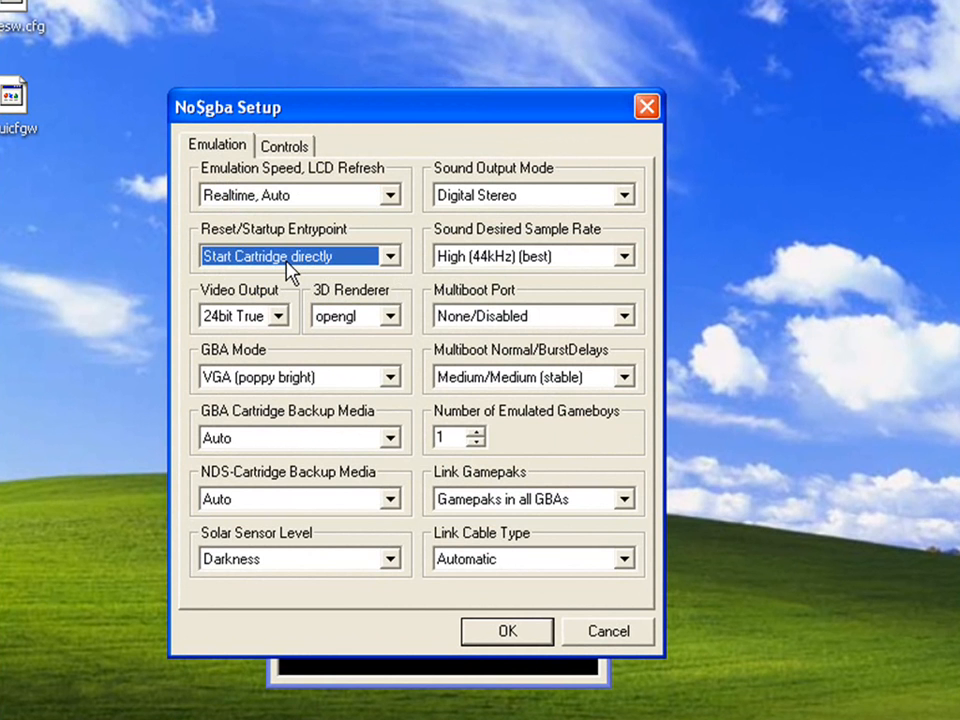
pyautogui.moveTo(258, 307)
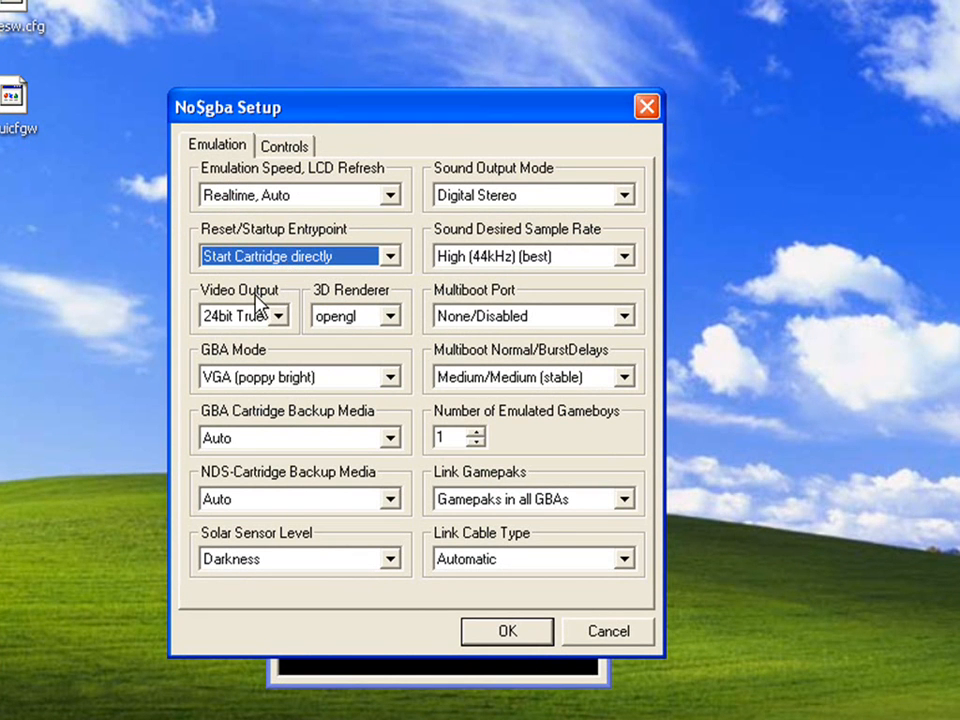
pyautogui.moveTo(370, 275)
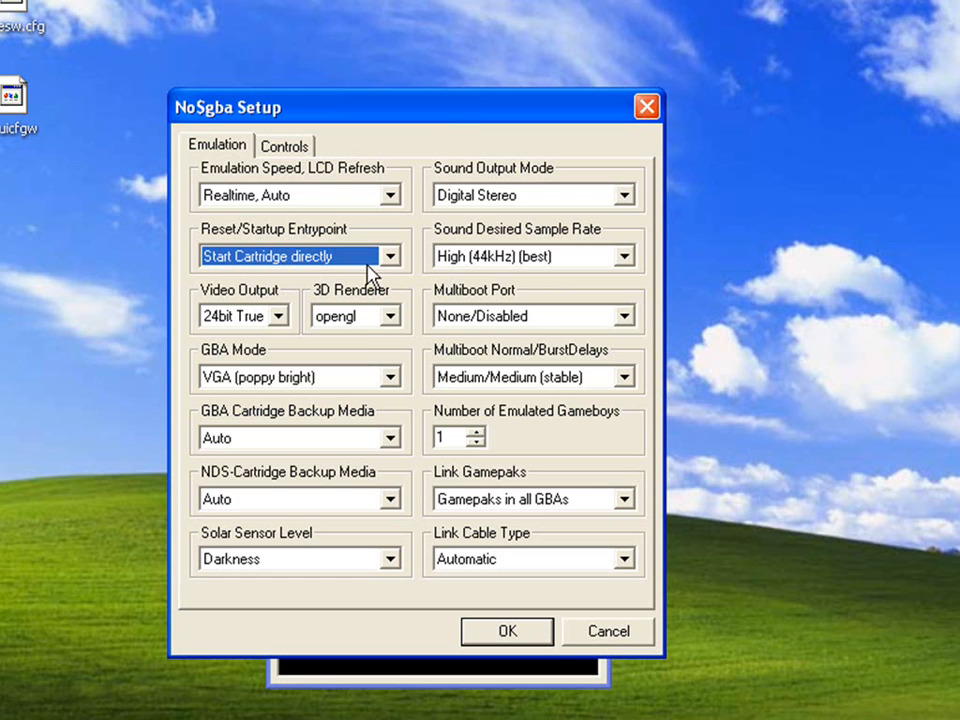
pyautogui.moveTo(372, 318)
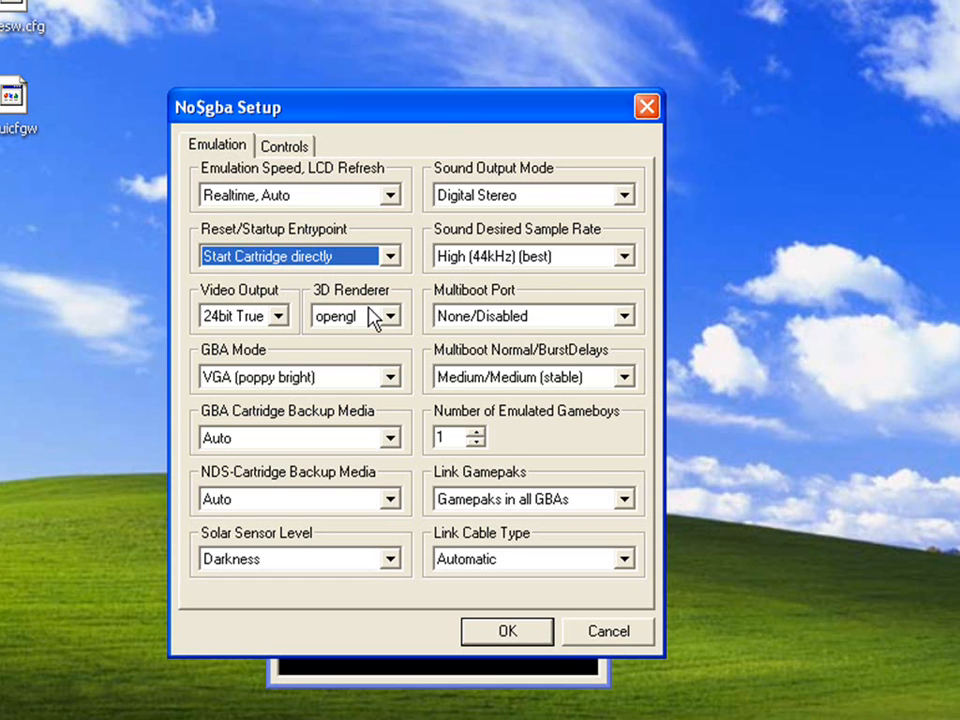
pyautogui.moveTo(285, 385)
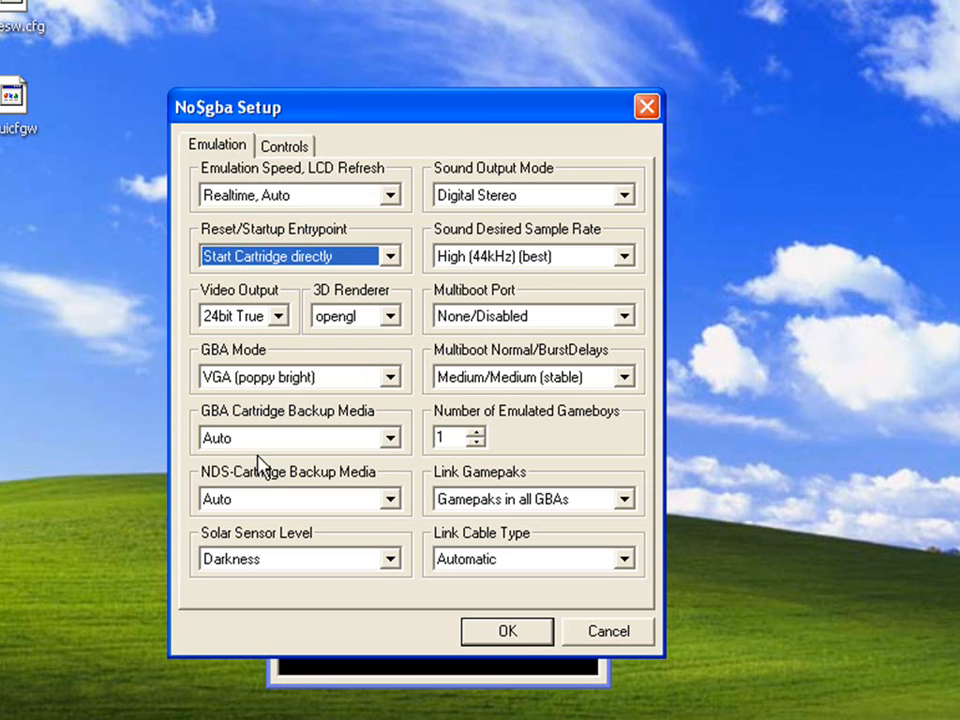
pyautogui.moveTo(264, 443)
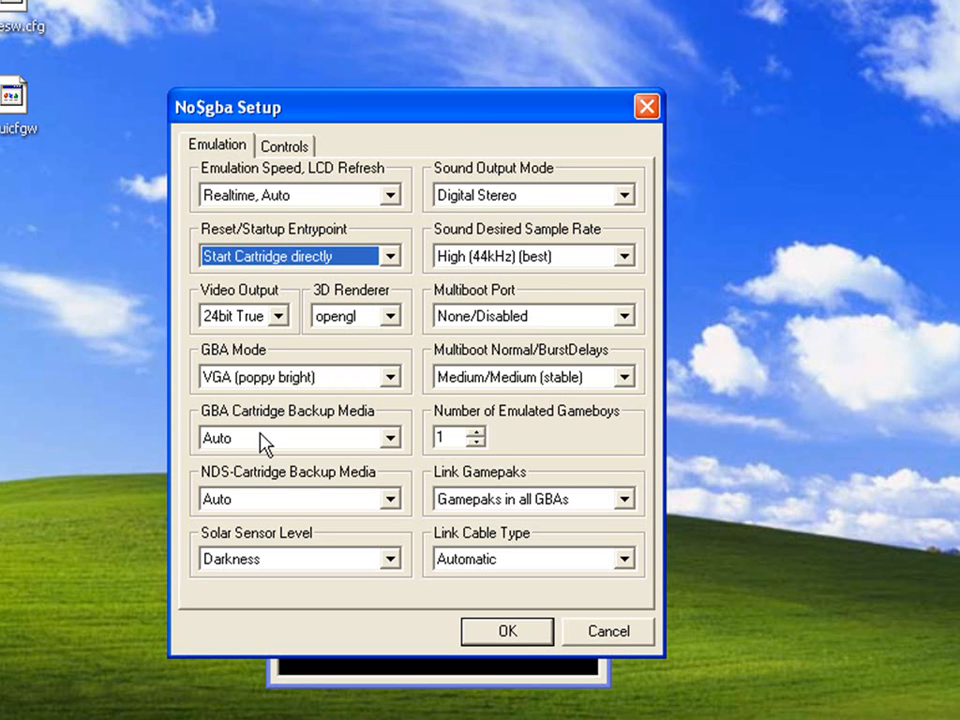
pyautogui.moveTo(358, 492)
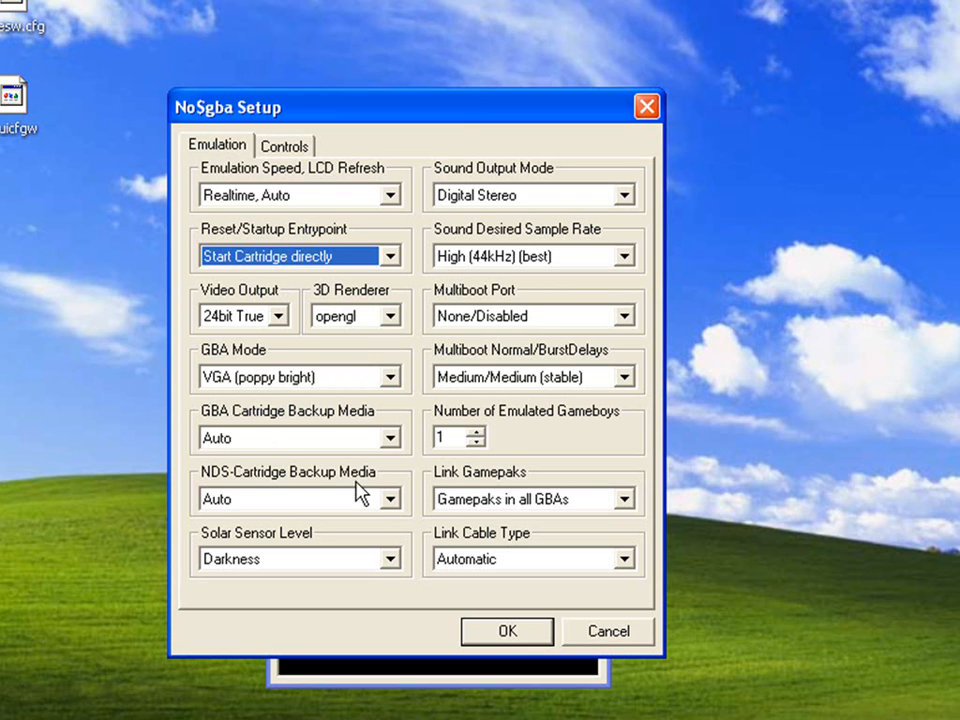
pyautogui.moveTo(265, 610)
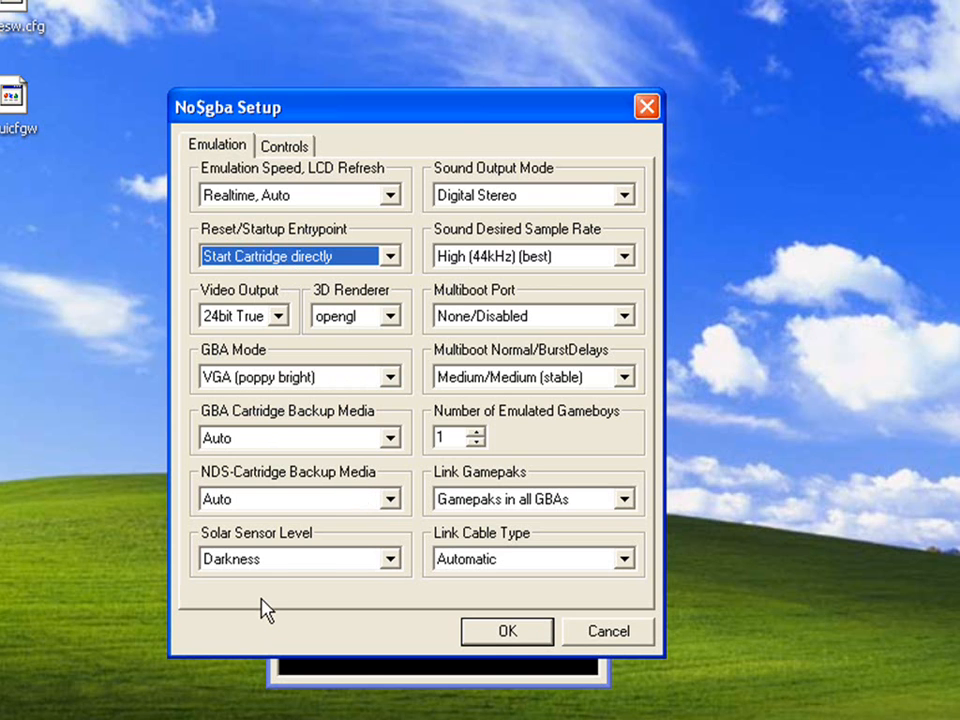
pyautogui.moveTo(478, 212)
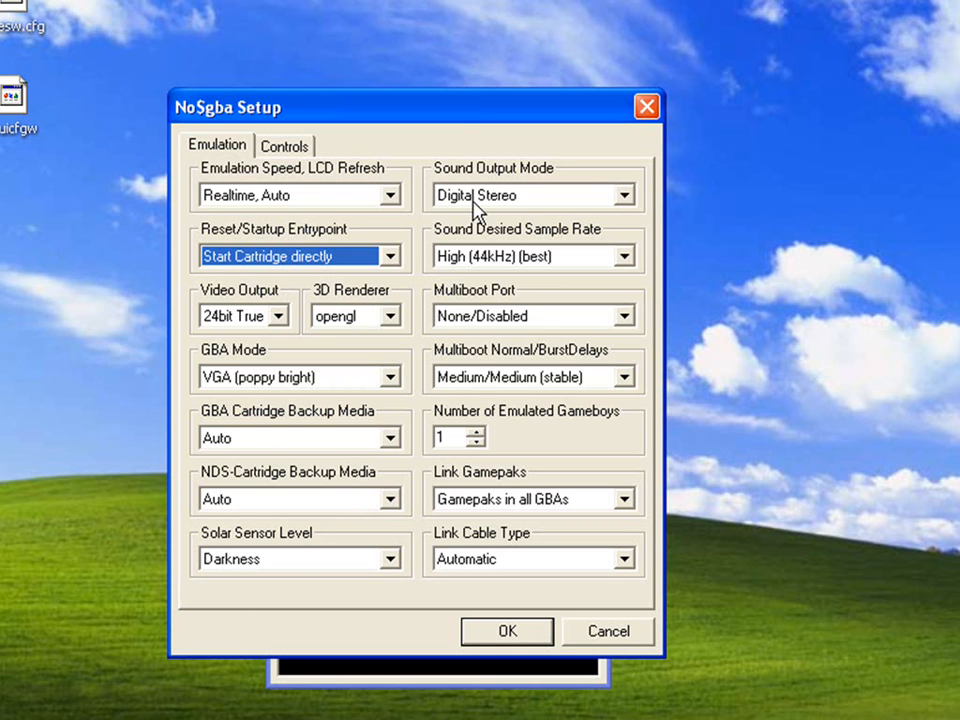
pyautogui.moveTo(480, 263)
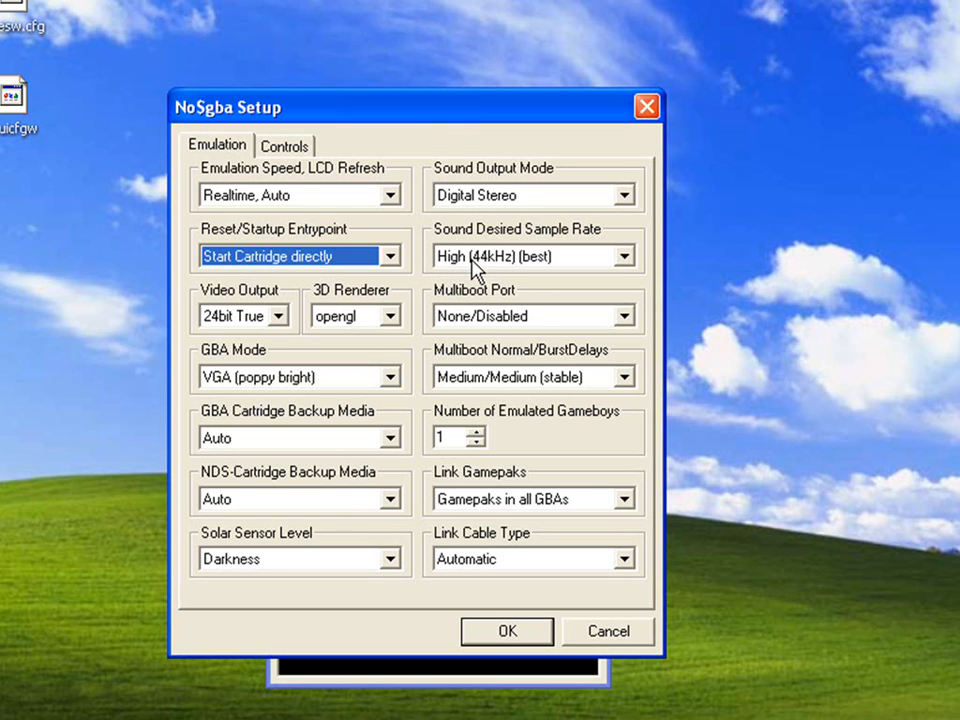
pyautogui.moveTo(475, 290)
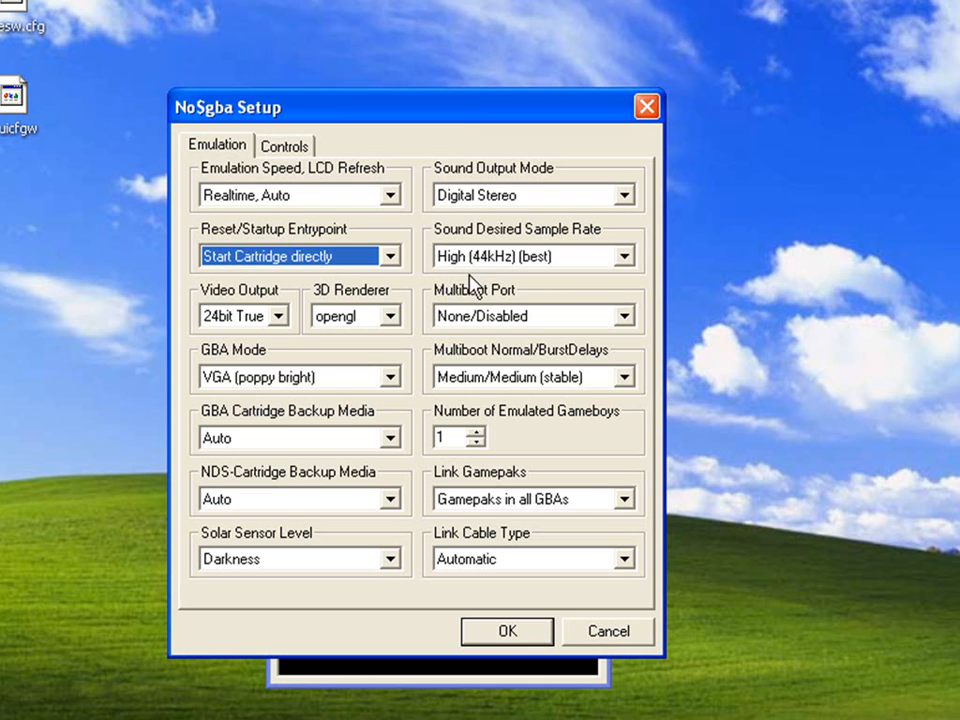
pyautogui.moveTo(465, 293)
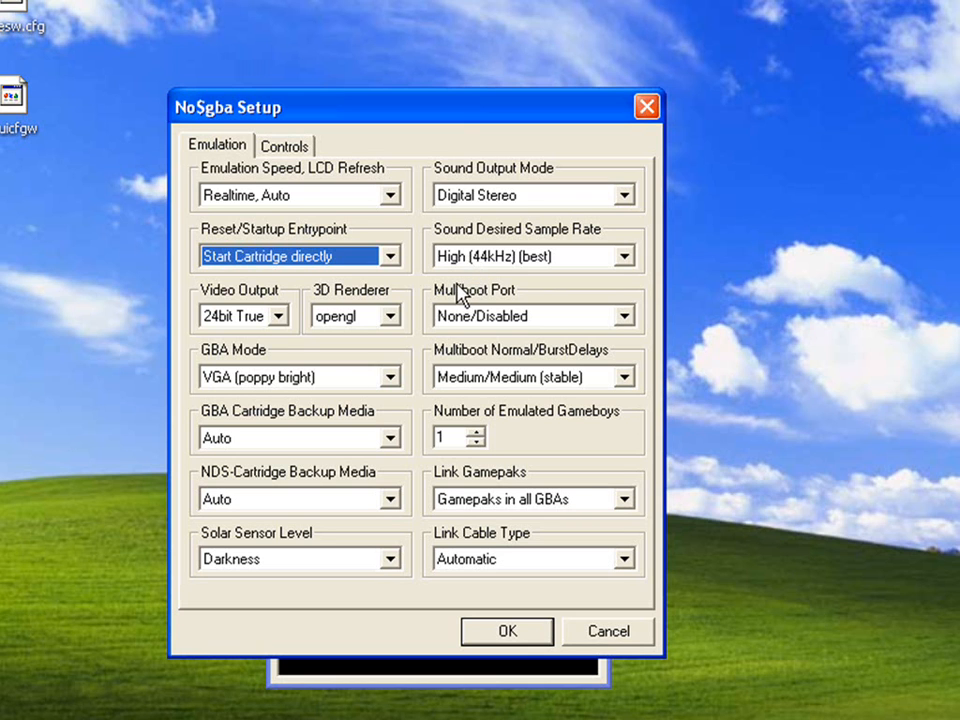
pyautogui.moveTo(432, 346)
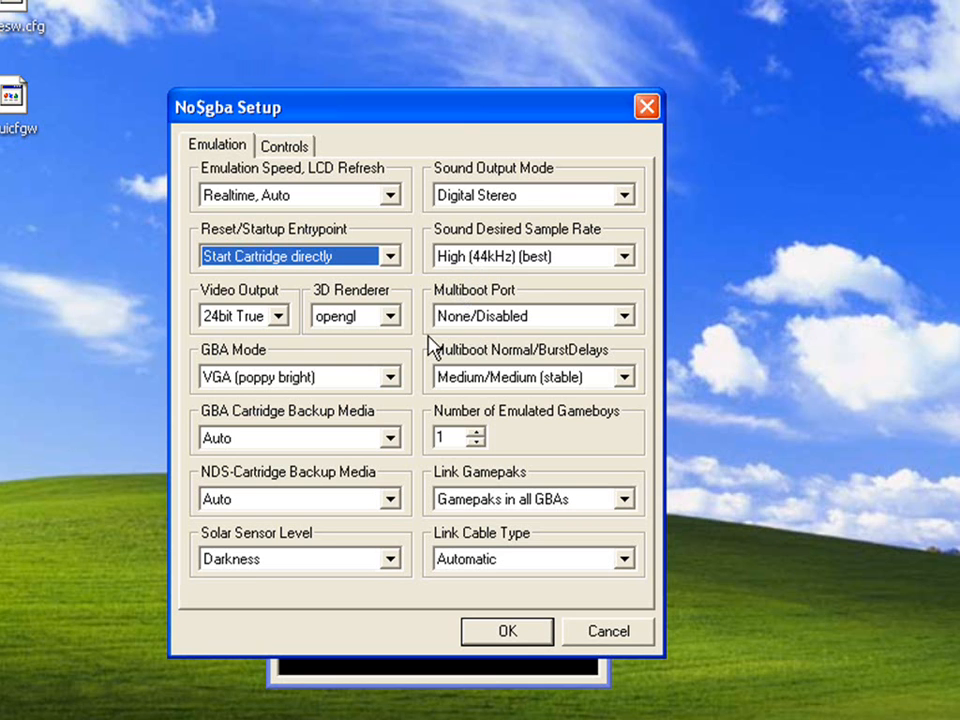
pyautogui.moveTo(500, 390)
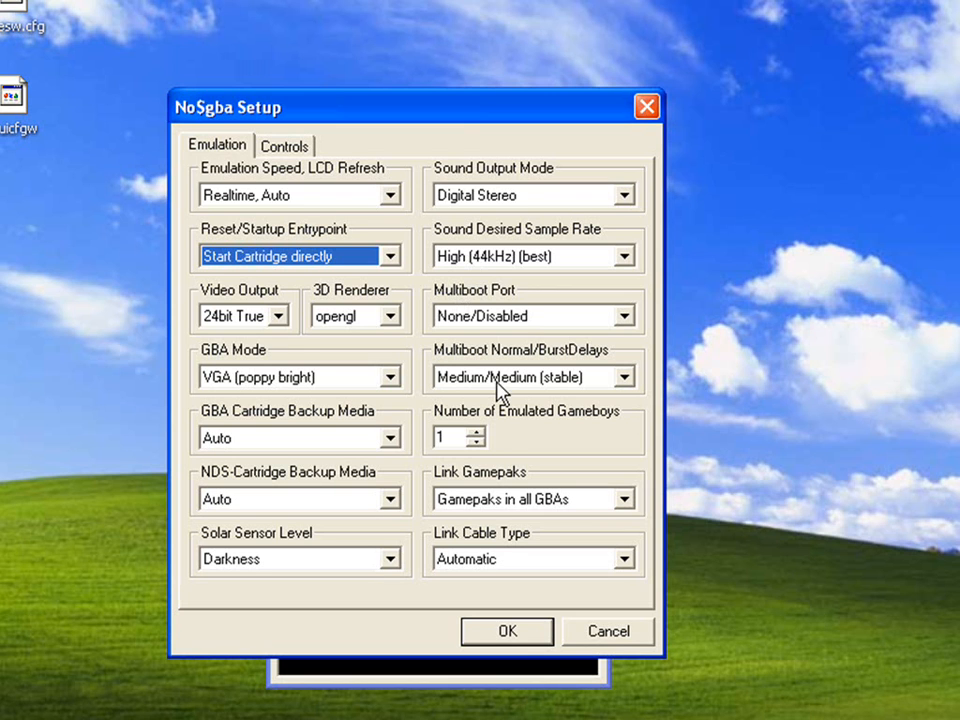
pyautogui.moveTo(490, 485)
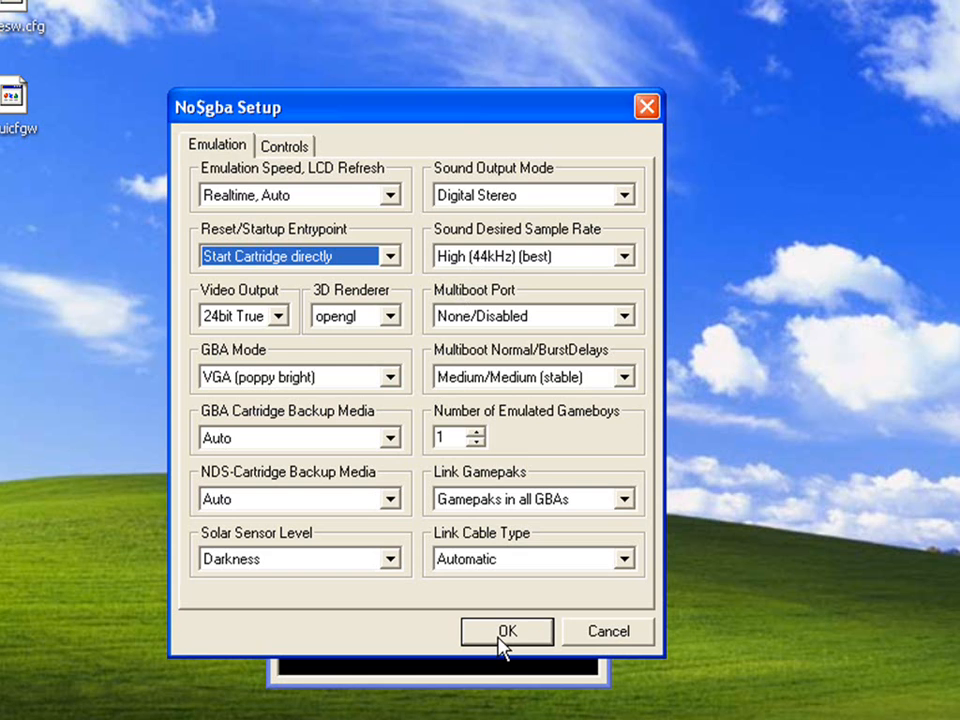
pyautogui.click(506, 631)
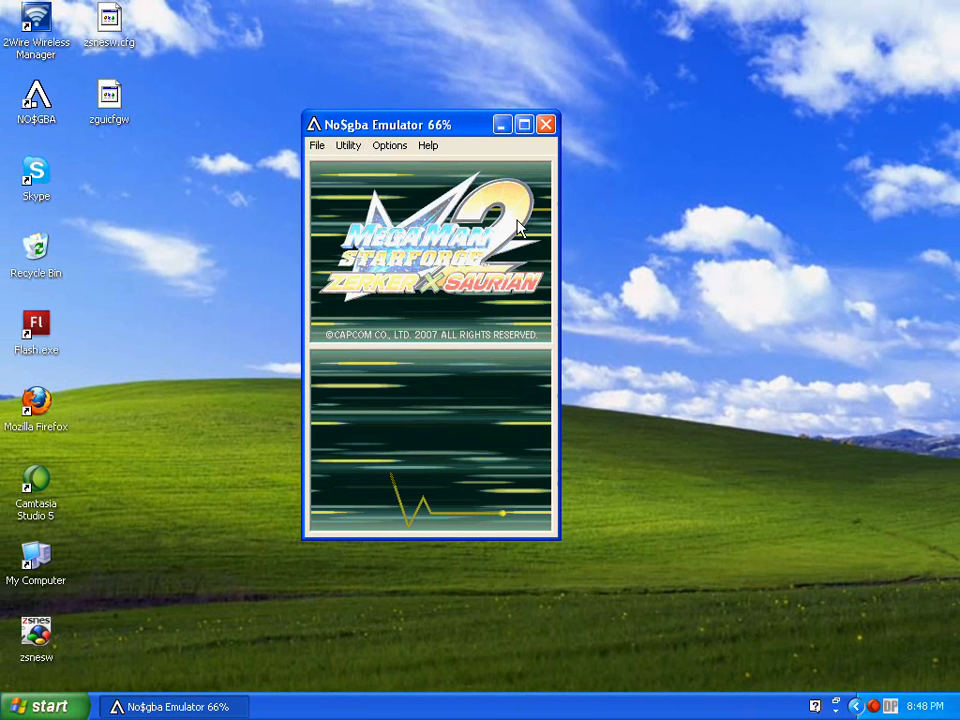
# Close NO$GBA after the Star Force 2 title screen appears.
pyautogui.click(546, 124)
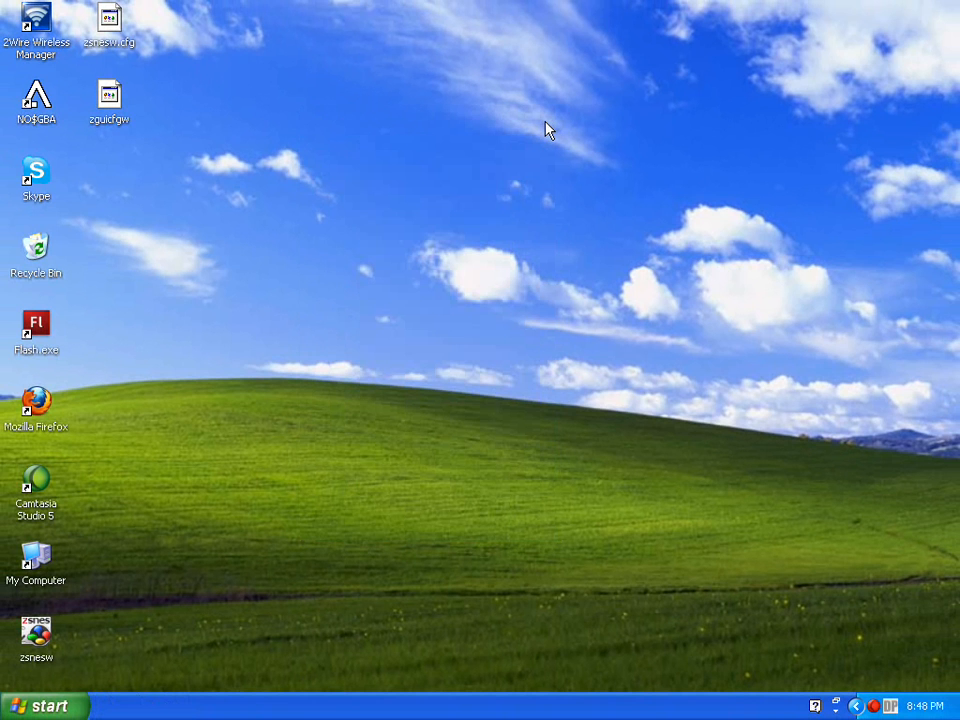
pyautogui.moveTo(873, 705)
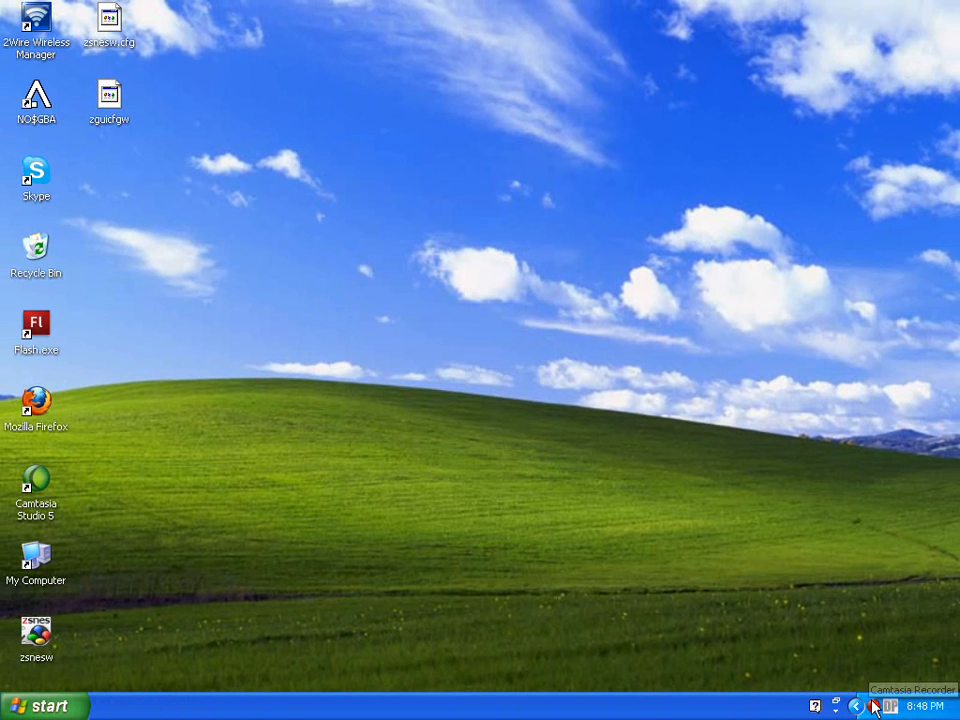
pyautogui.click(895, 690)
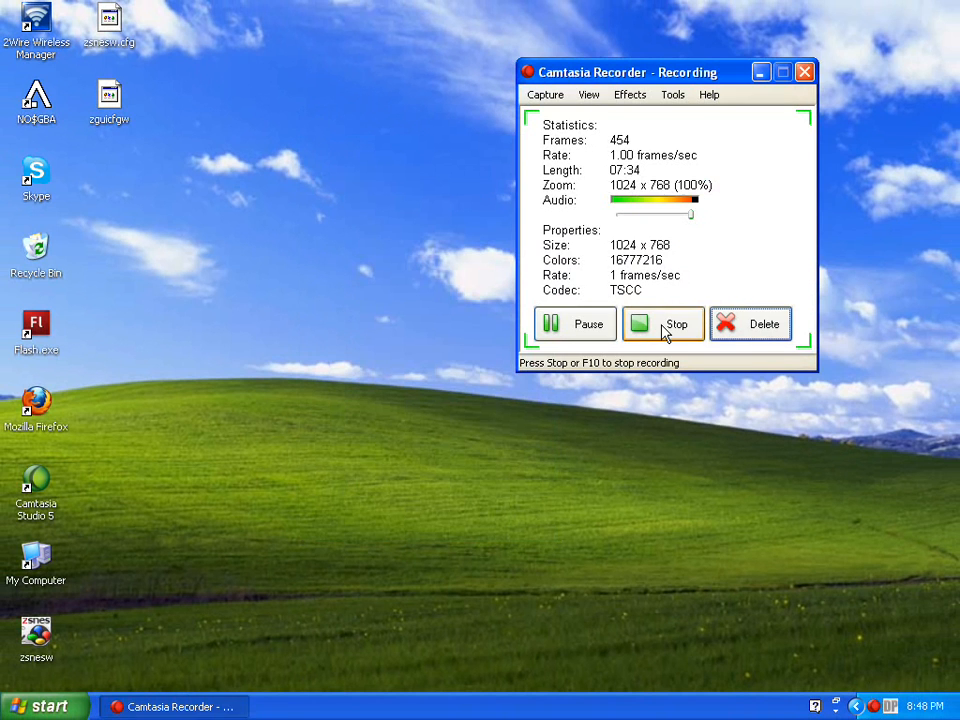